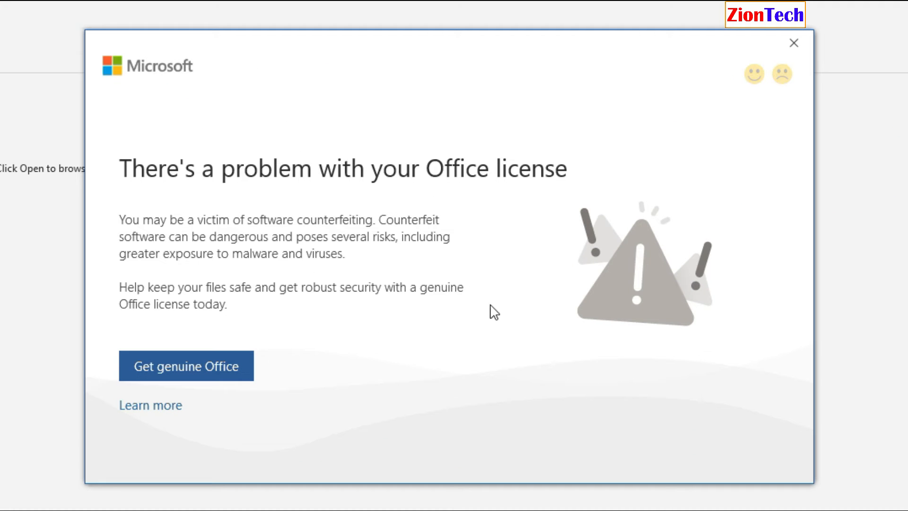
Dismiss the license warning, start a blank Word document, then return to the desktop search.
click(793, 43)
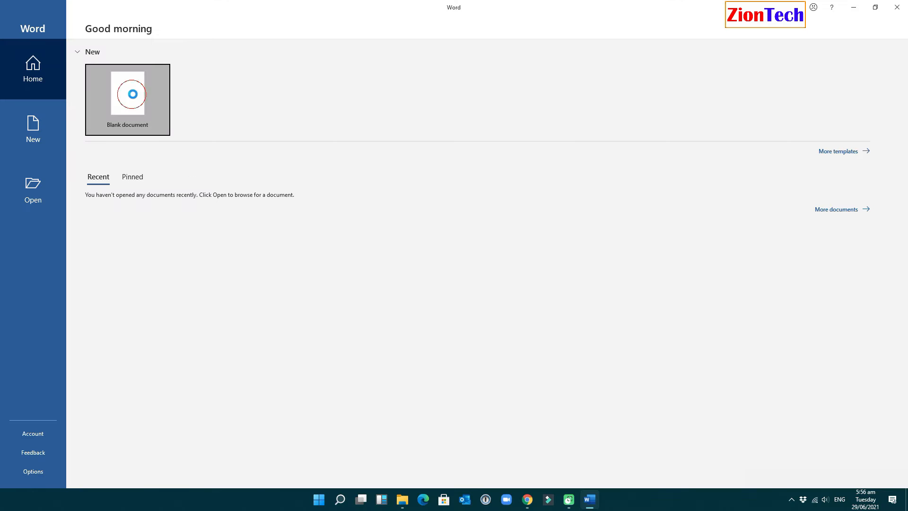
click(127, 98)
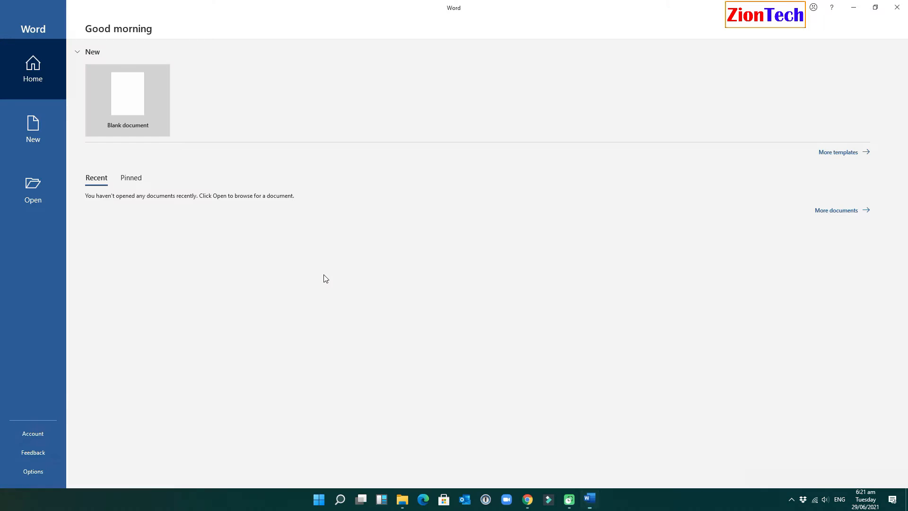
click(589, 499)
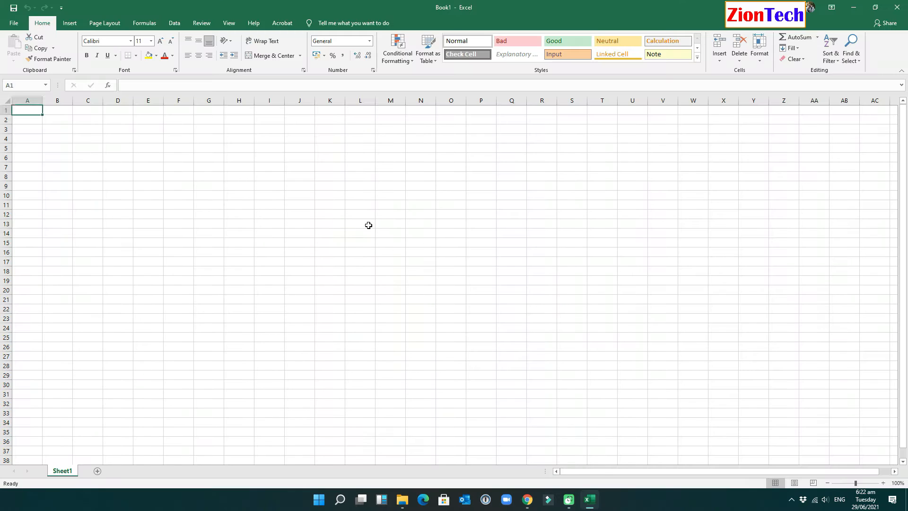
click(590, 499)
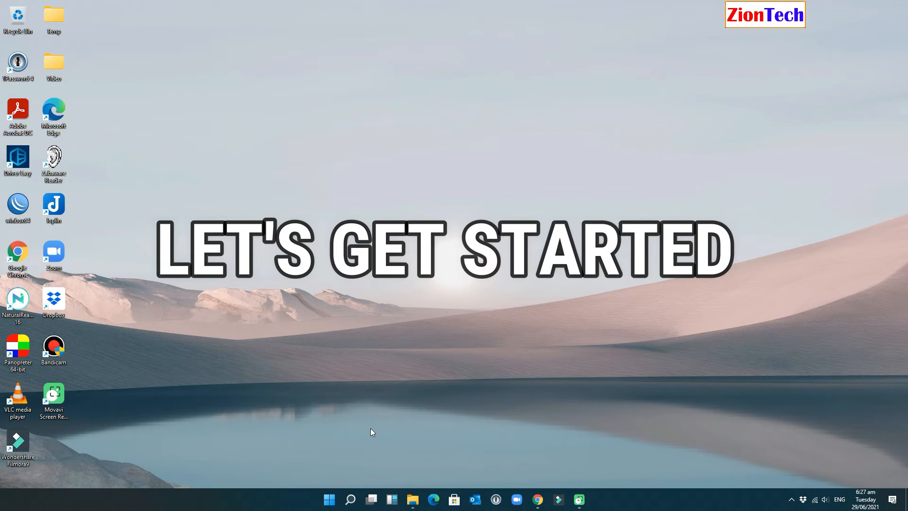
click(351, 498)
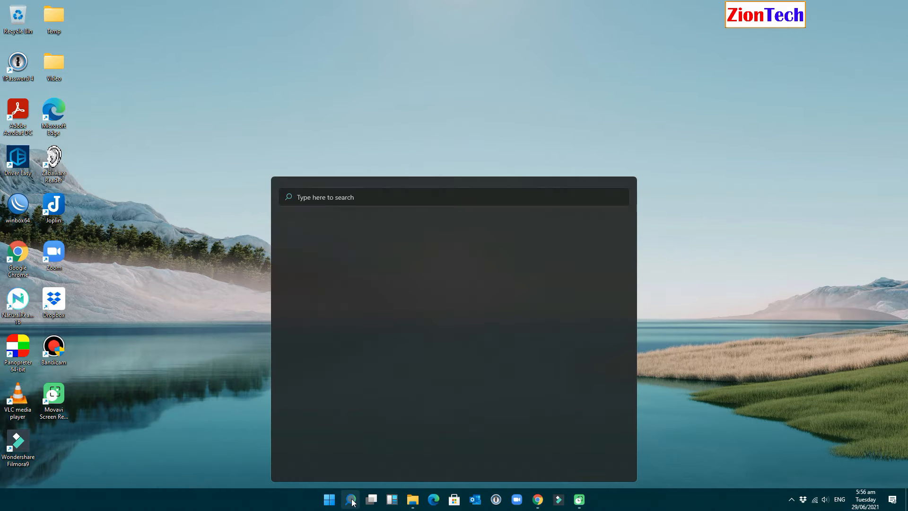
Launch Word from Windows Search and dismiss its counterfeit-license warning.
text(word)
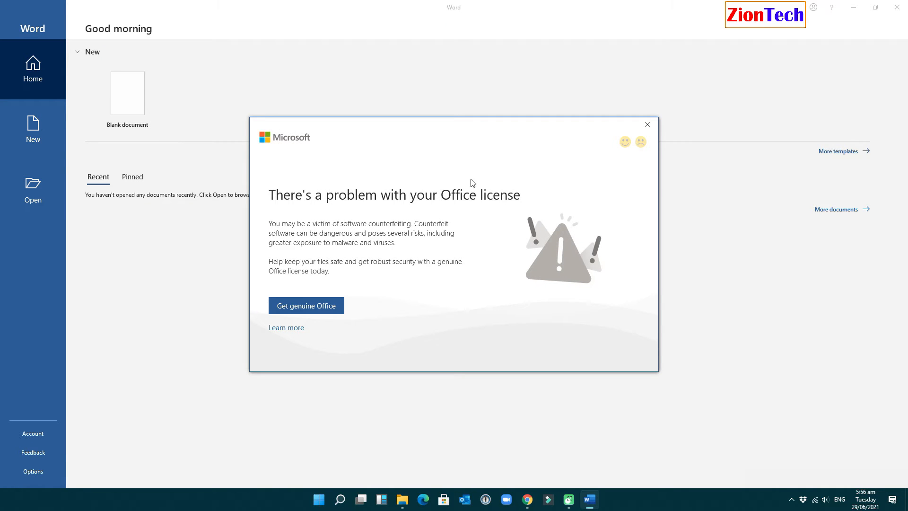
mouse_move(448, 244)
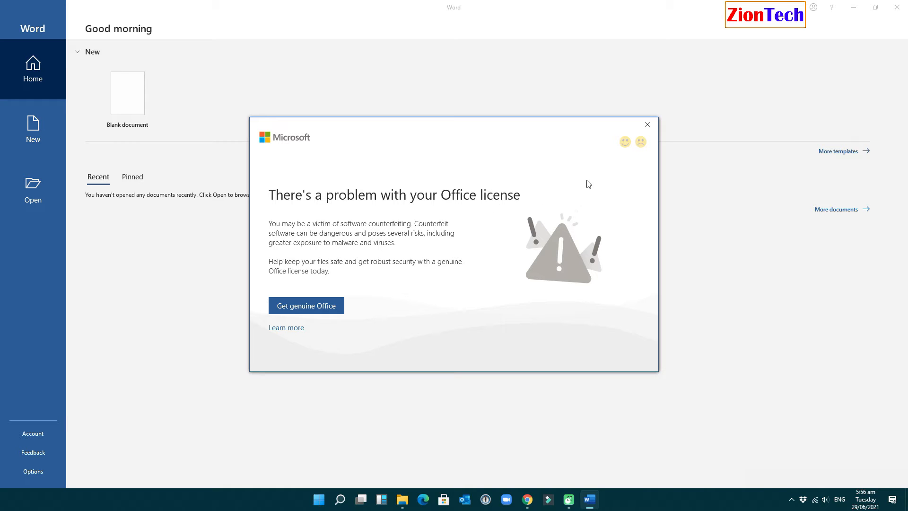
mouse_move(647, 124)
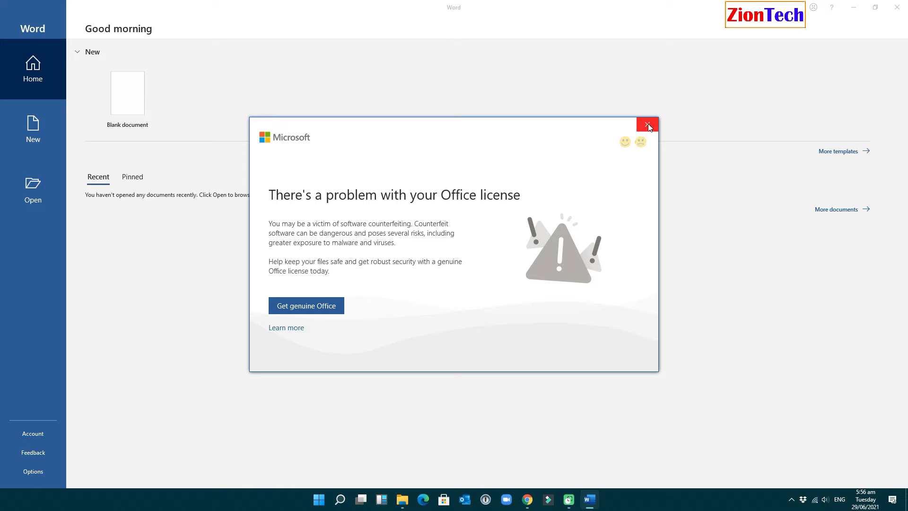
click(647, 124)
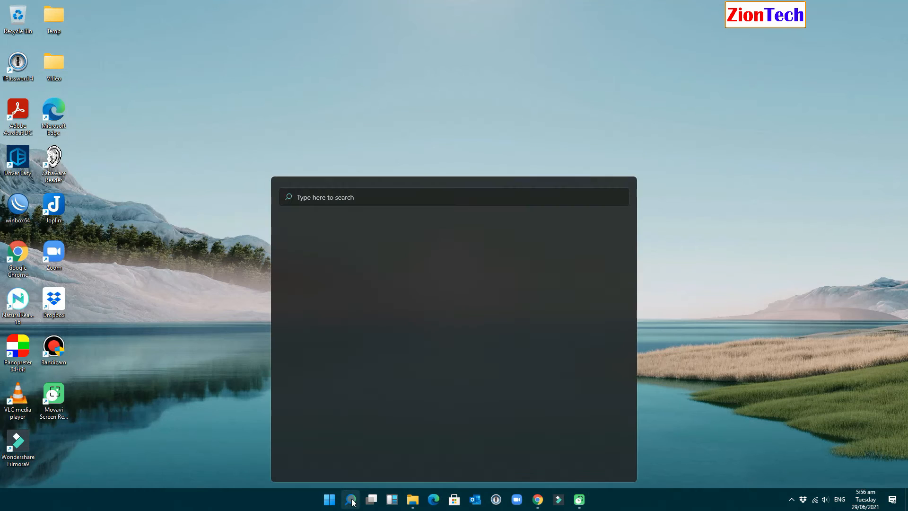
Launch Excel from search, dismiss the license warning and create a blank workbook from Pinned.
text(excel)
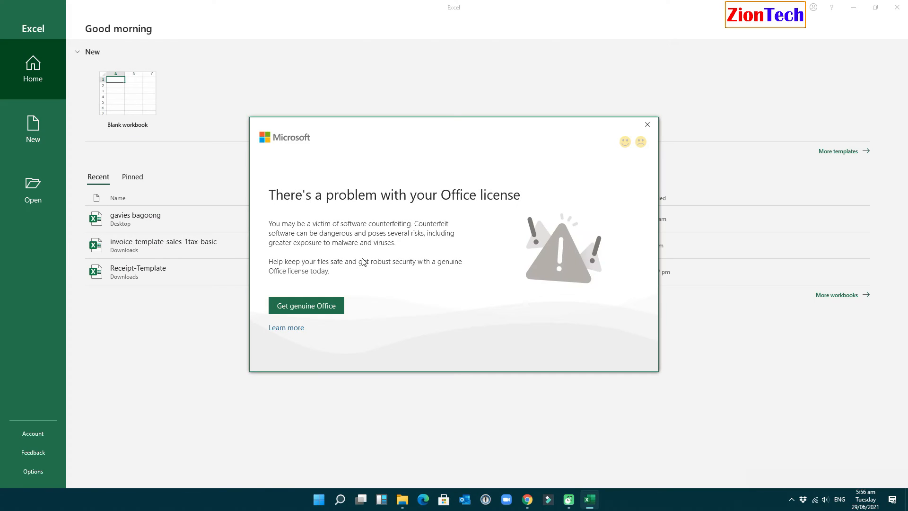
mouse_move(521, 282)
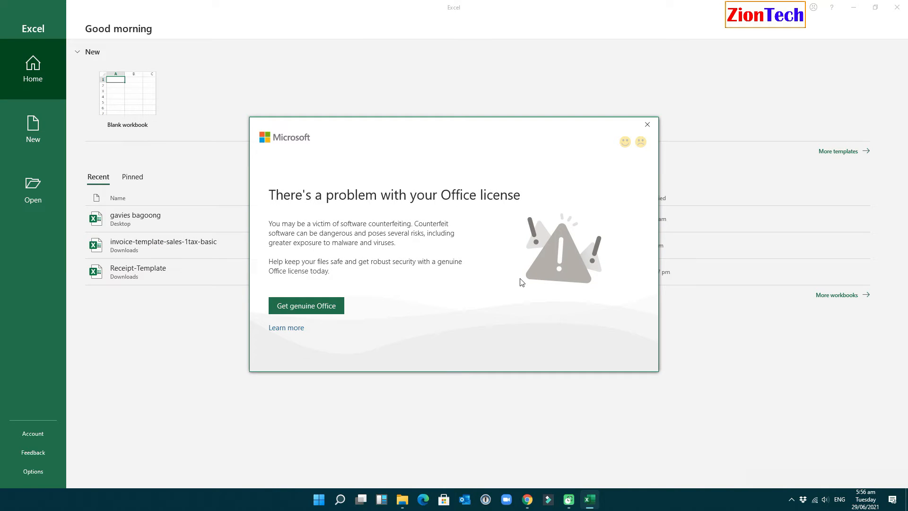
mouse_move(595, 295)
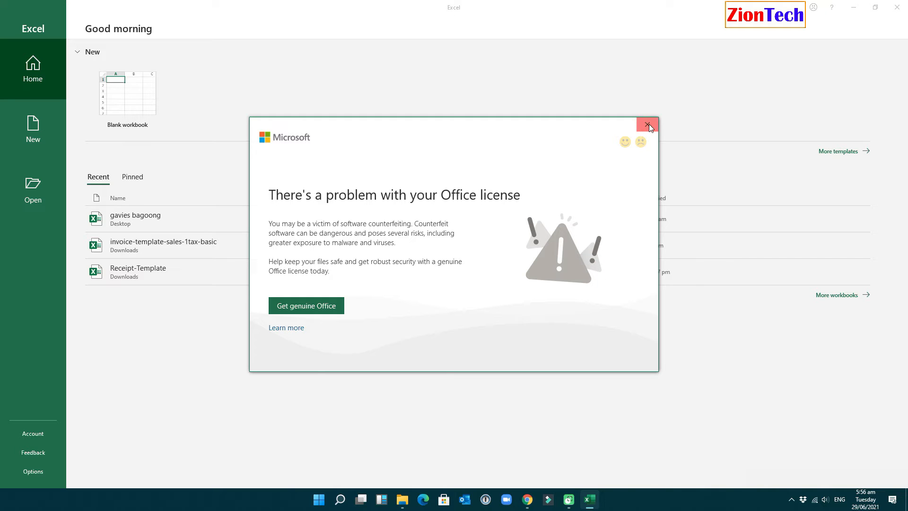
click(647, 125)
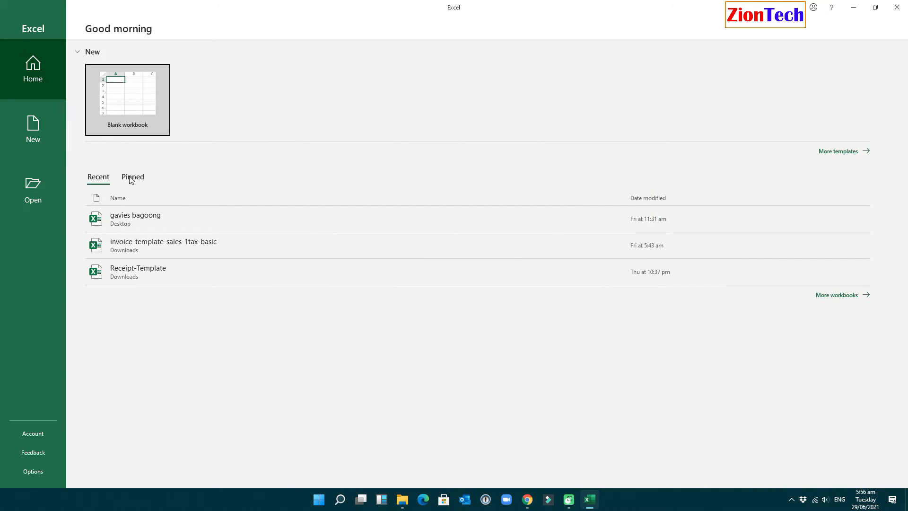
click(132, 176)
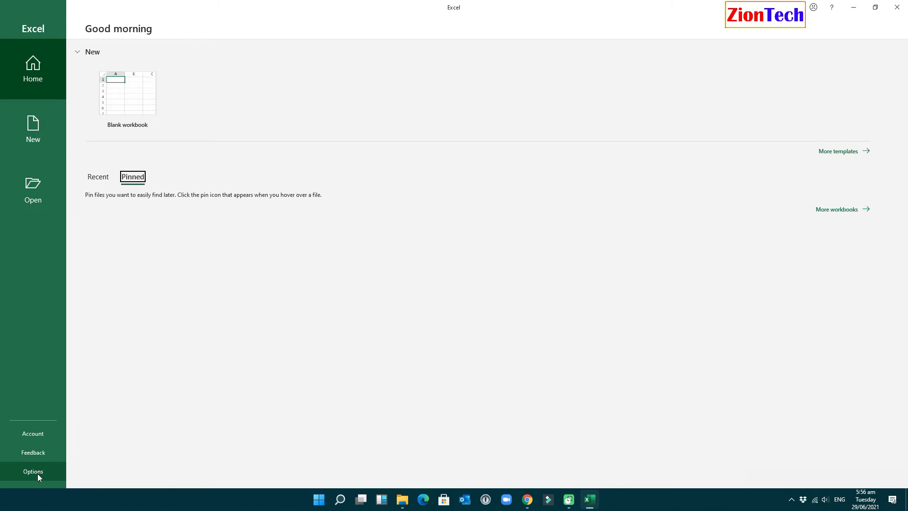
mouse_move(144, 72)
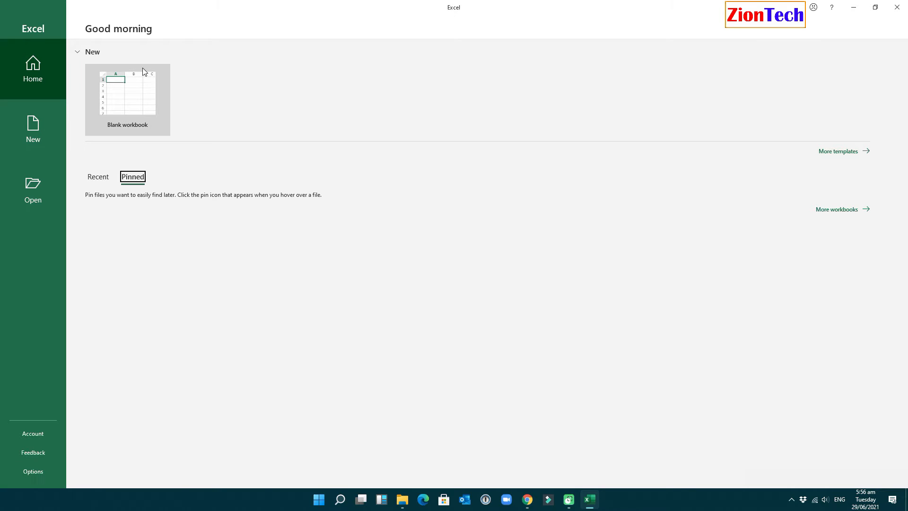
click(127, 93)
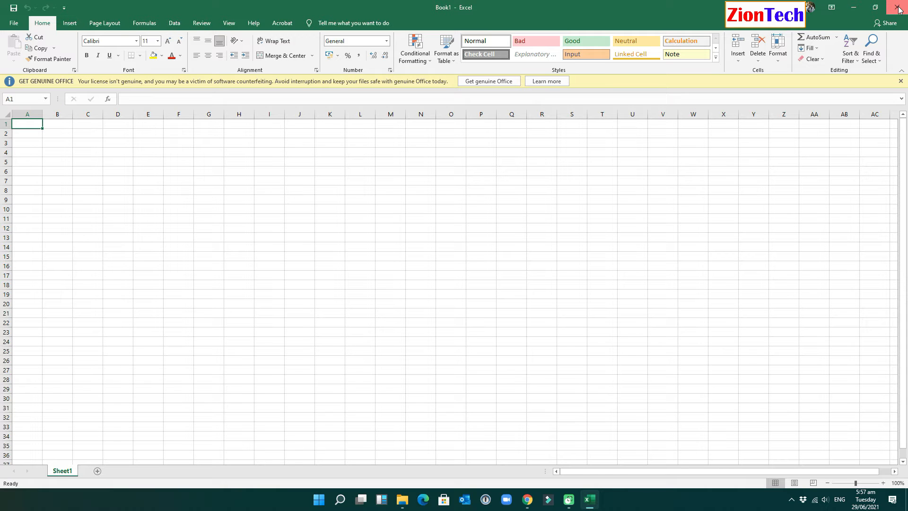
Close Excel, launch PowerPoint from search and dismiss its license warning.
click(899, 7)
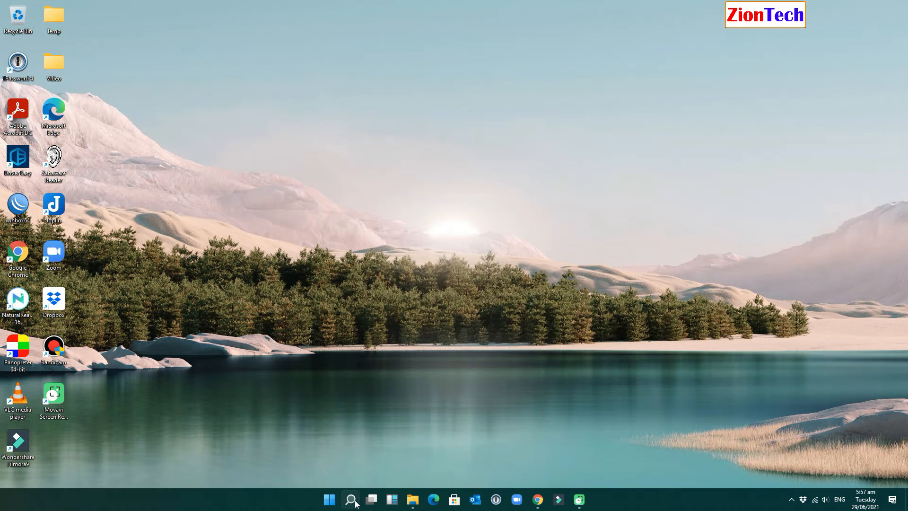
click(350, 500)
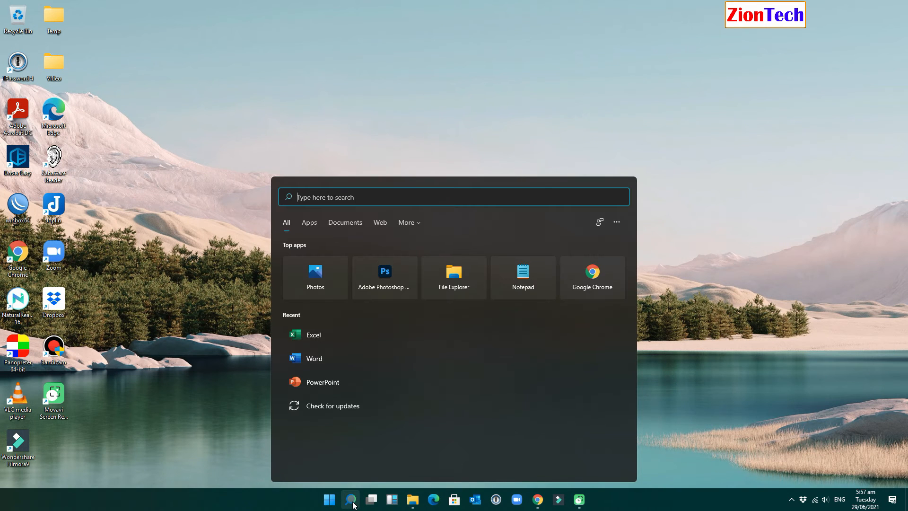
text(powerPoint)
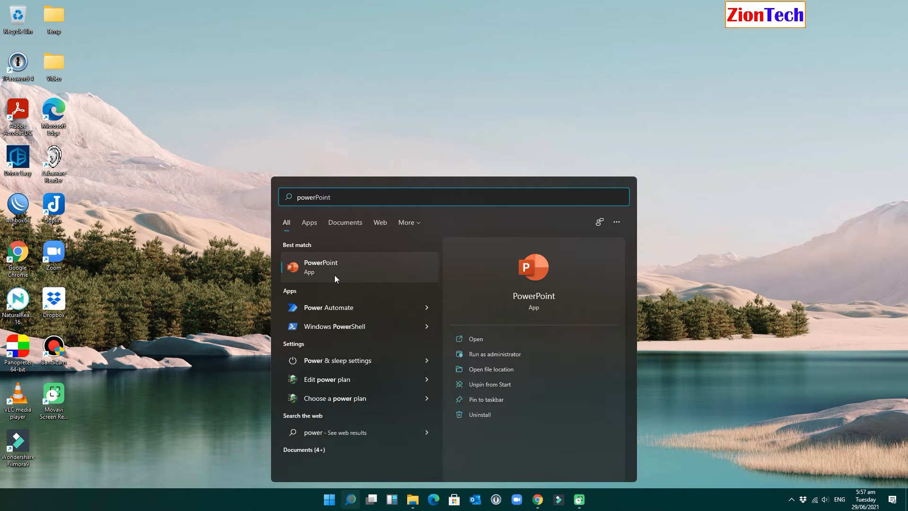
click(320, 266)
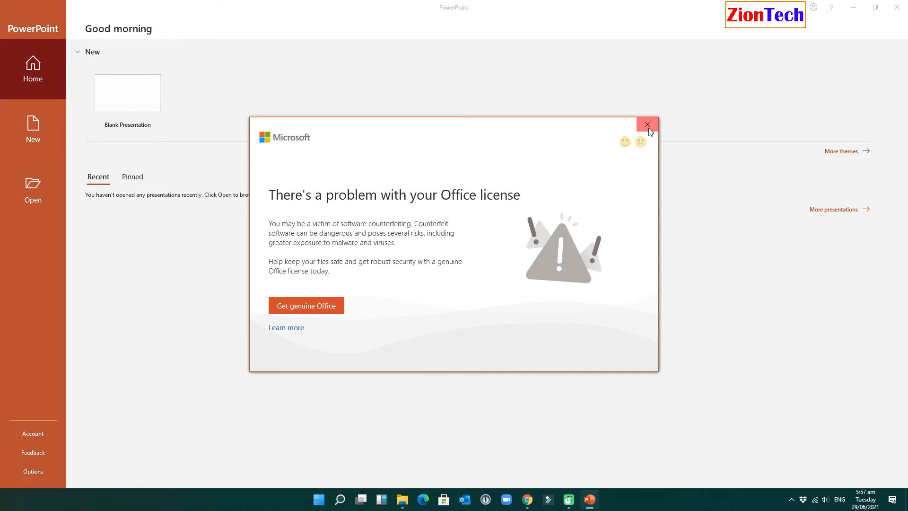
click(648, 124)
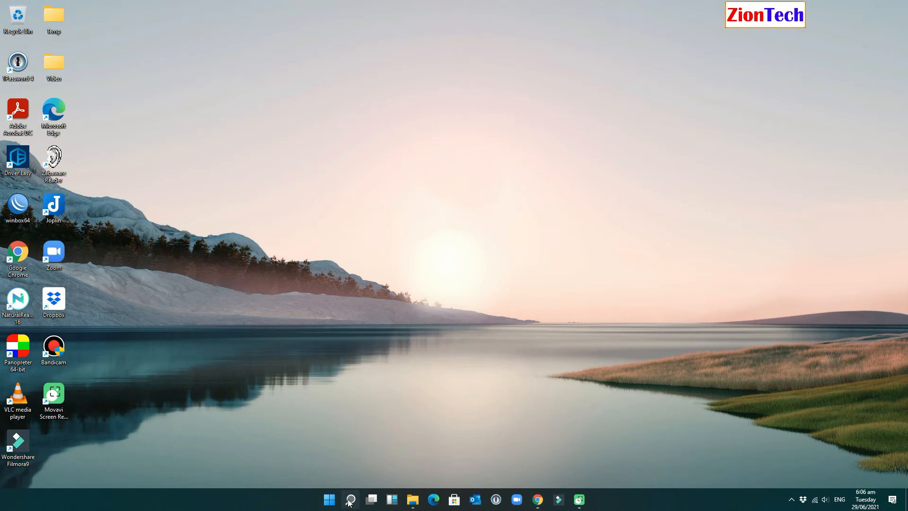
Find Command Prompt in Windows Search and run it as administrator.
click(349, 499)
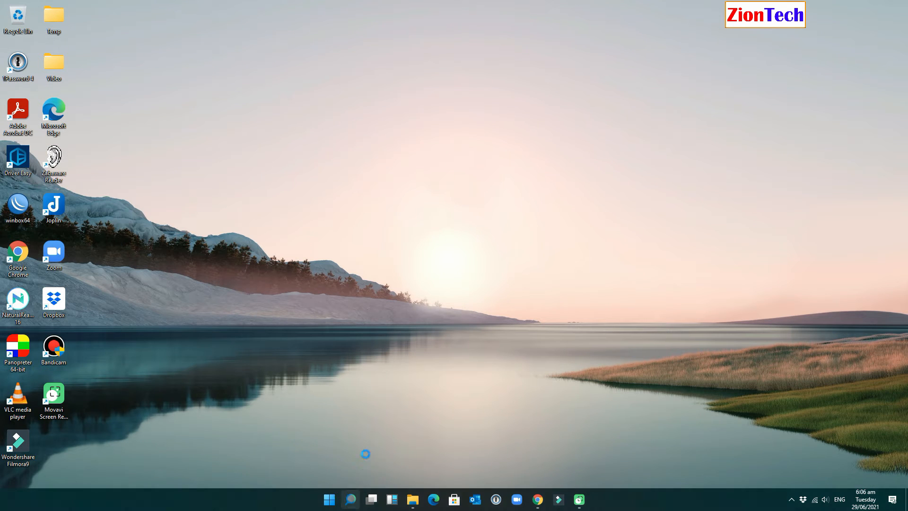
text(calculator)
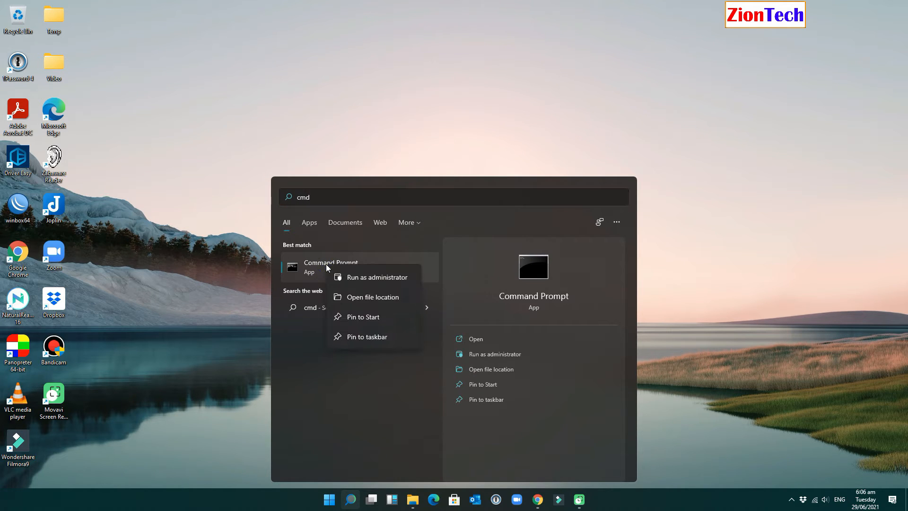
mouse_move(371, 281)
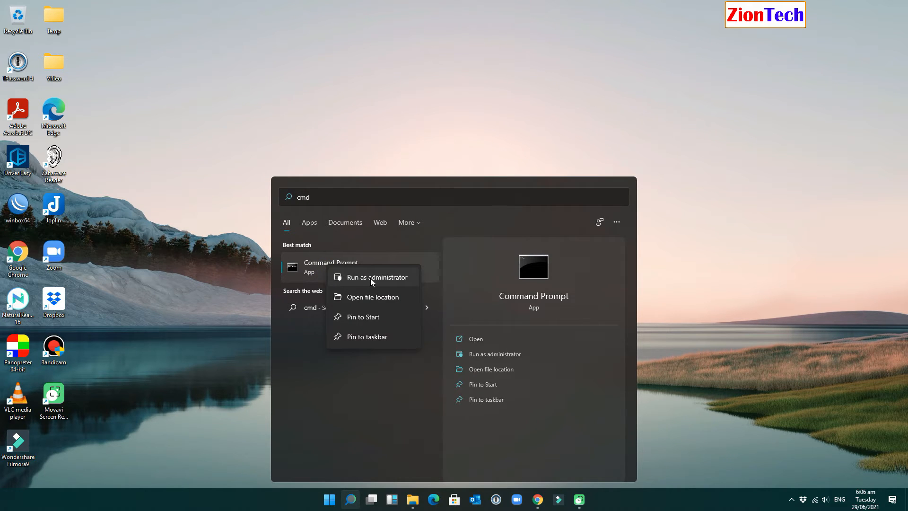
click(377, 277)
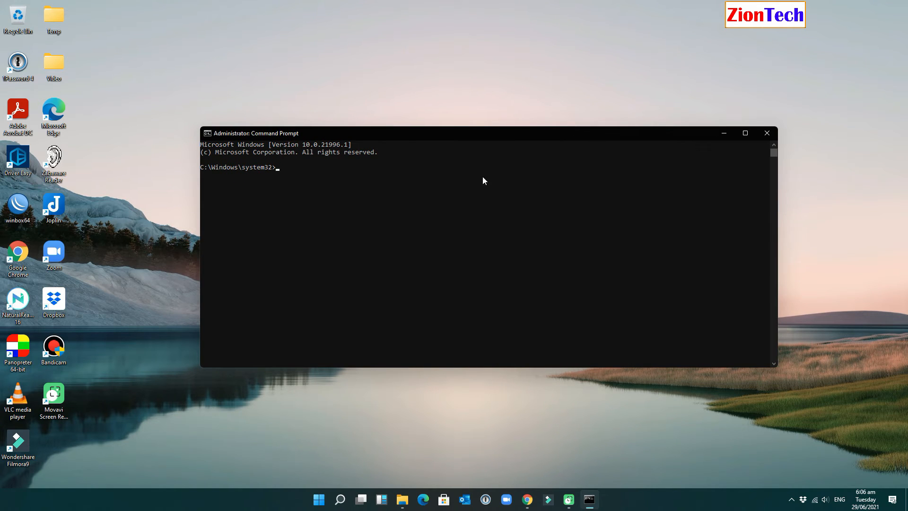
Change directory from the root through Program Files and Common Files into microsoft shared.
text(cd\)
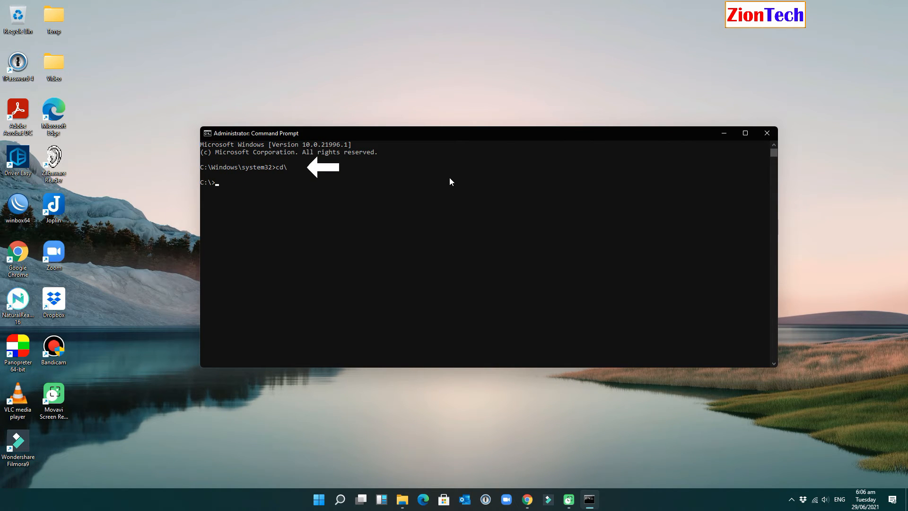
text(cd)
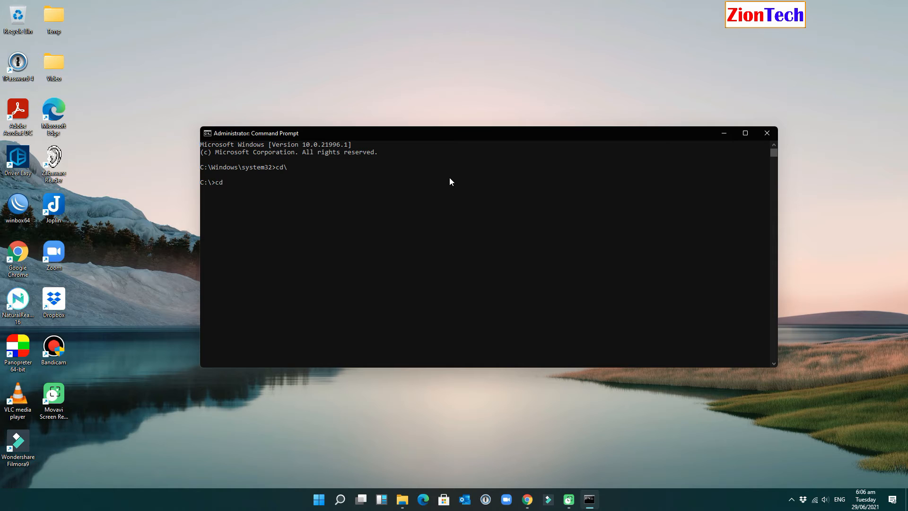
text(program files)
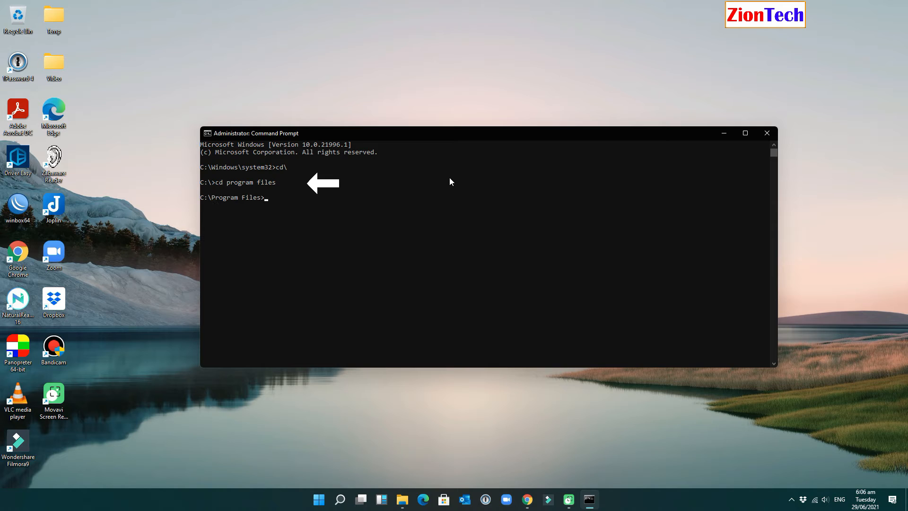
text(cd c)
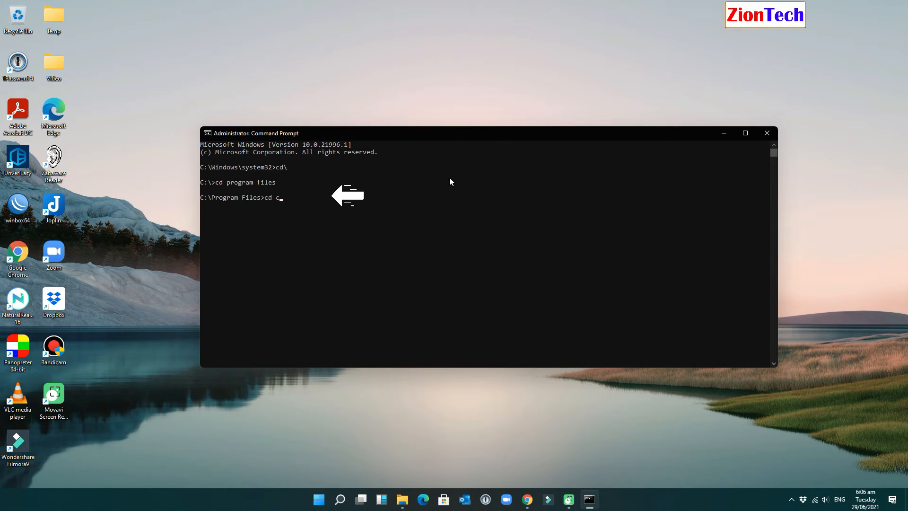
text(ommon files)
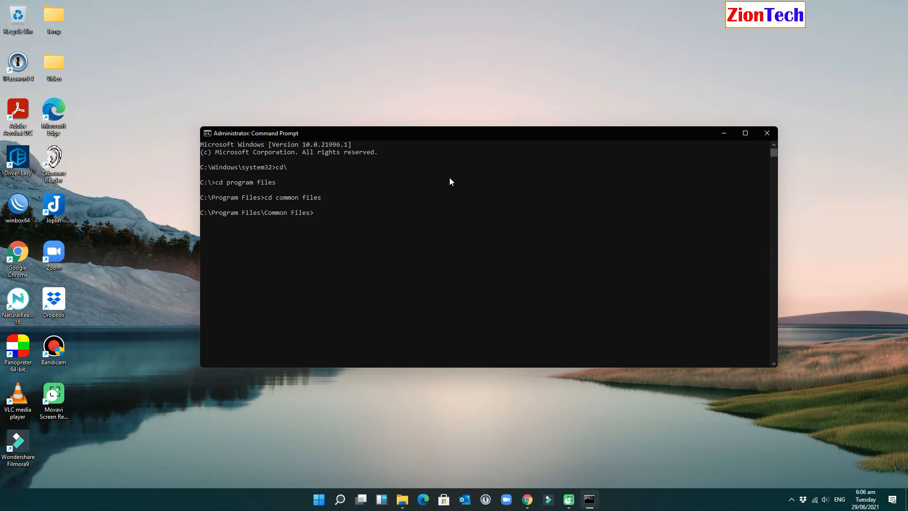
text(cd micro)
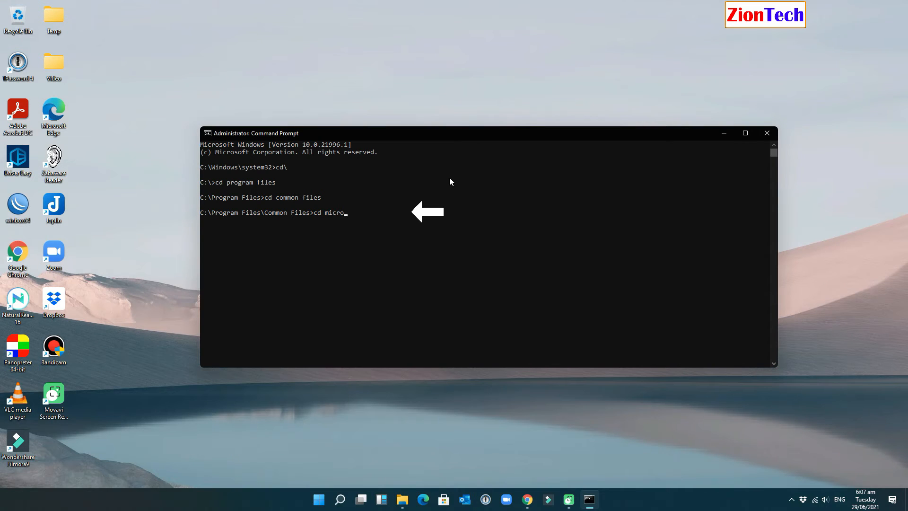
text(soft share)
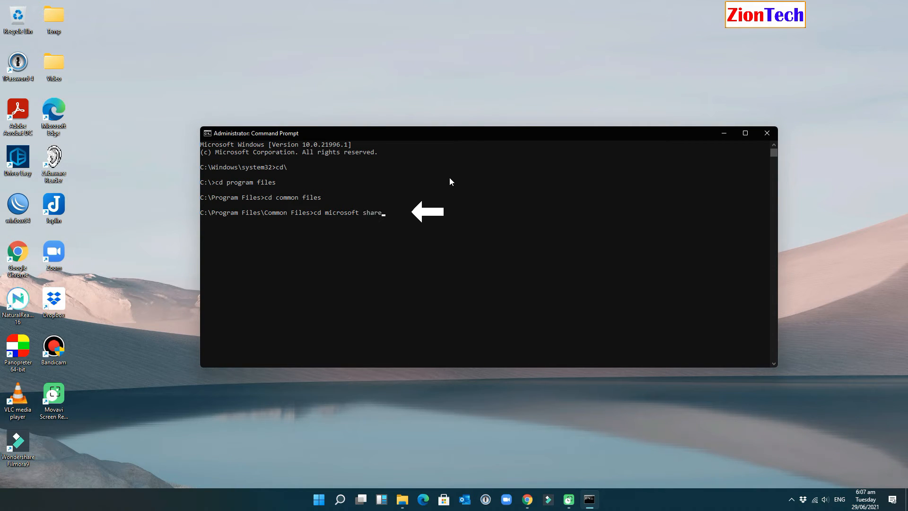
key(enter)
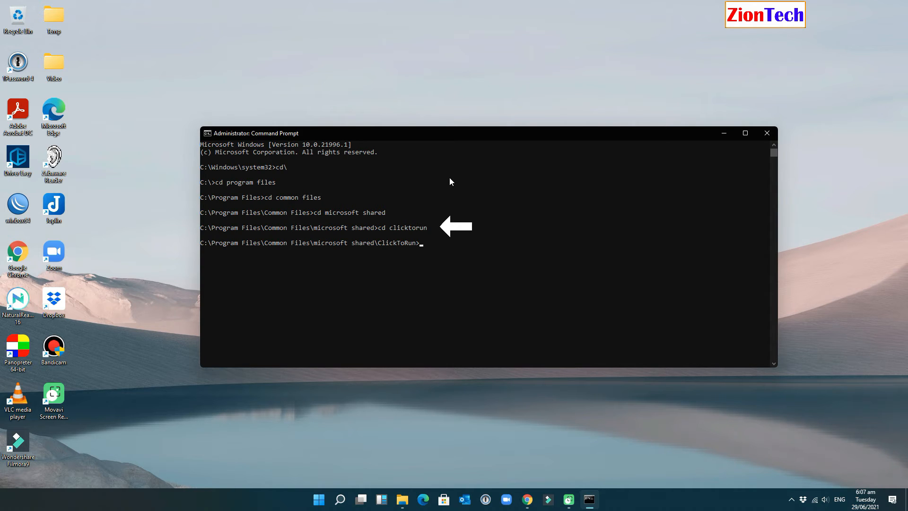
Run officec2rclient.exe /update user updatetoversion=16.0.13801.20266.
text(offic)
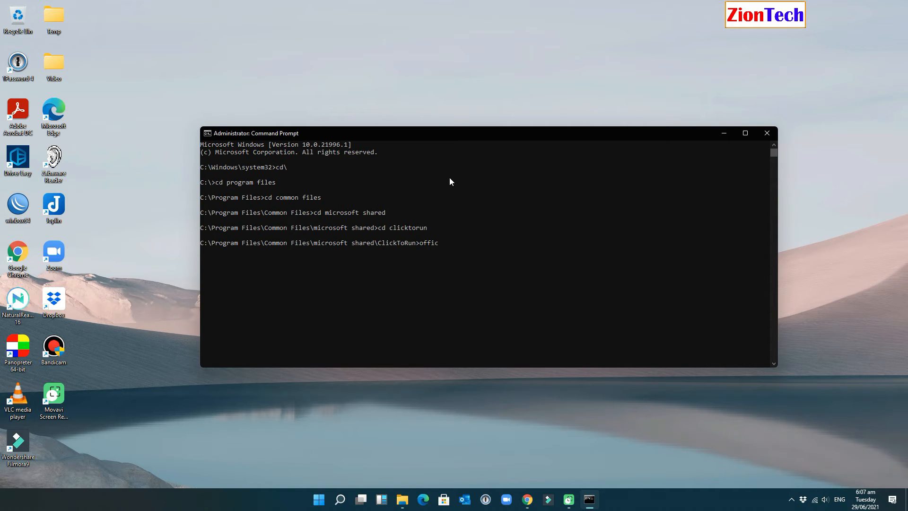
text(ec)
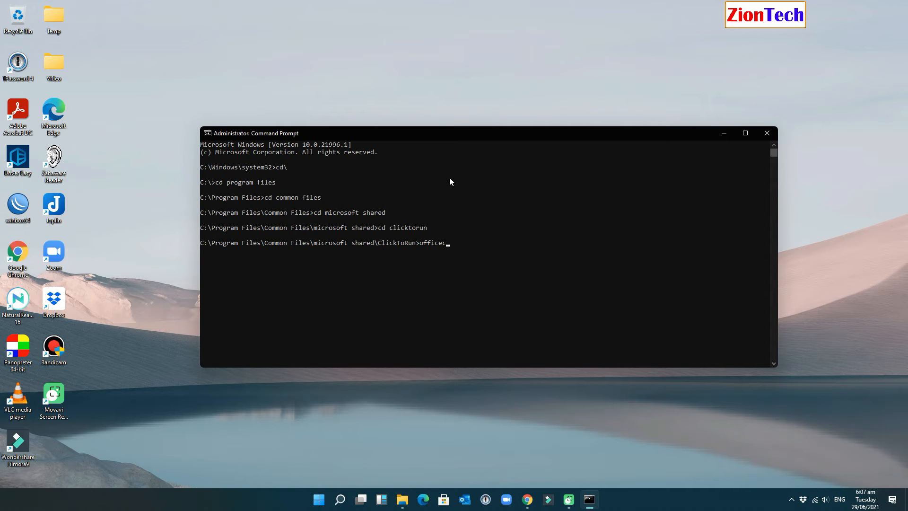
text(2rclient)
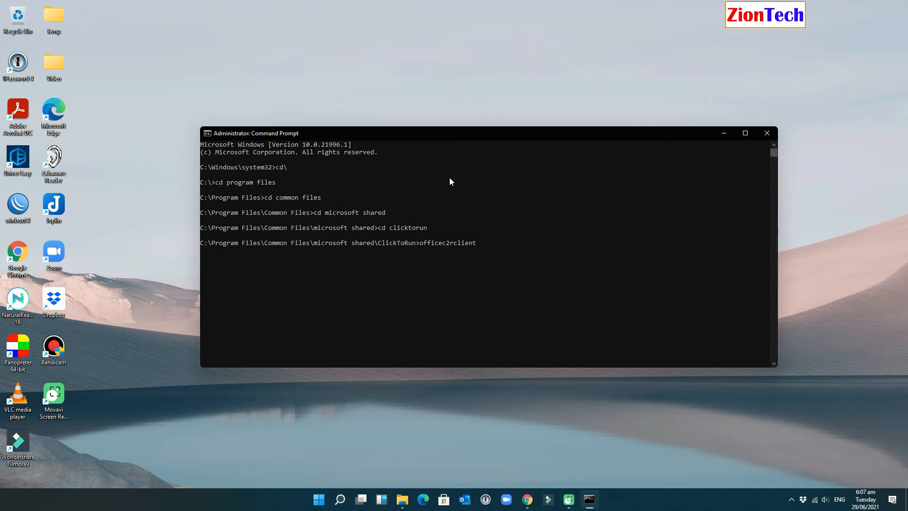
text(.exe)
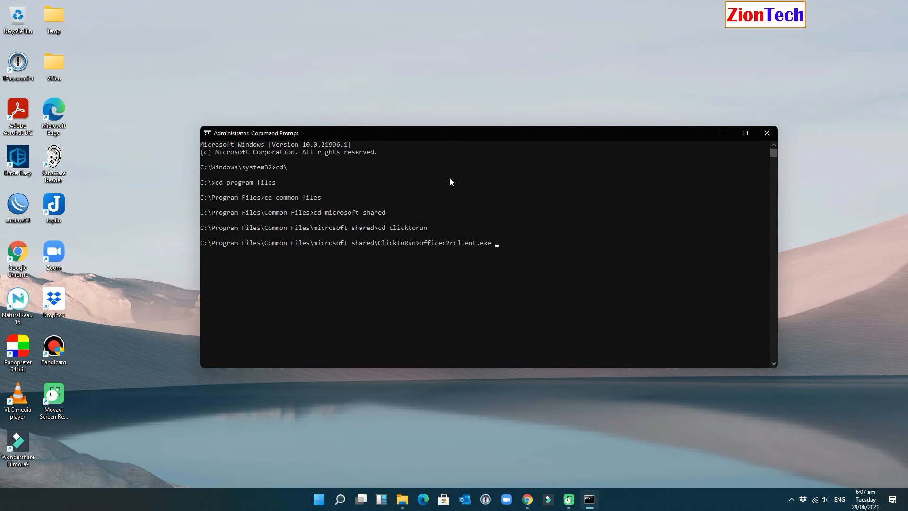
text(/up)
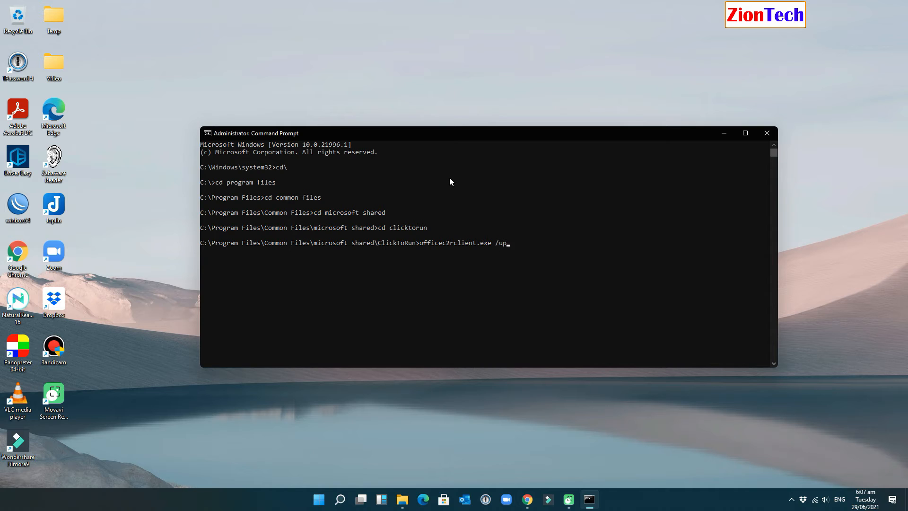
text(date user)
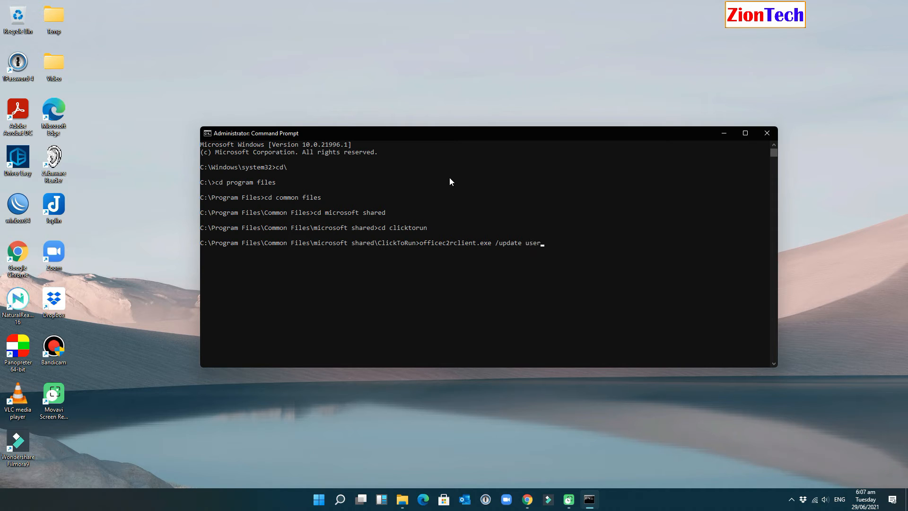
text(up)
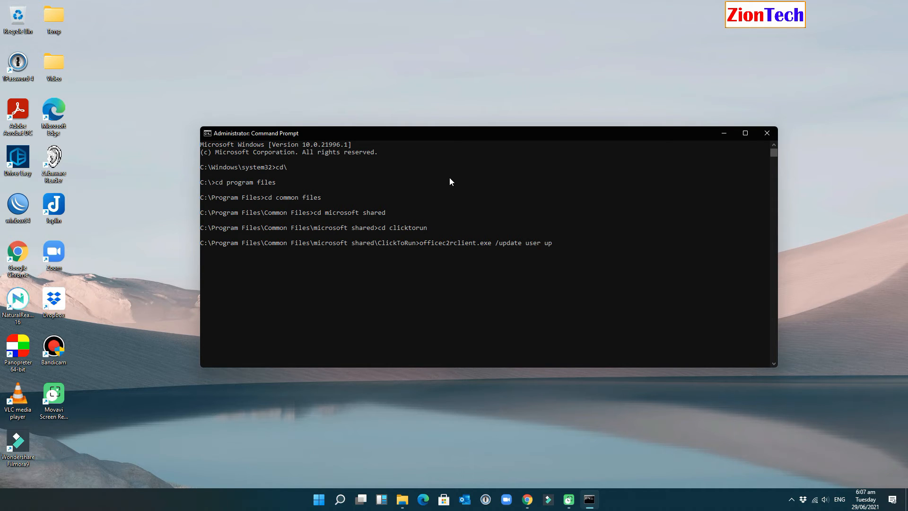
text(datetoversion=)
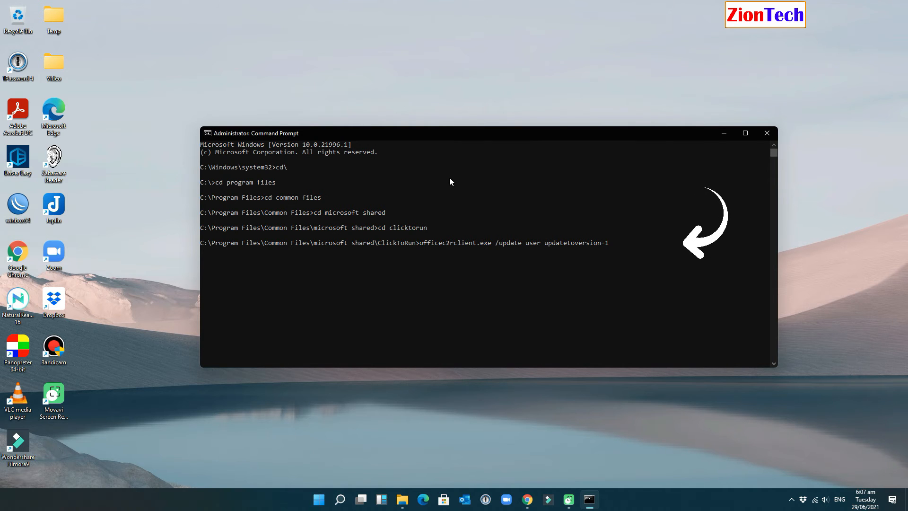
text(16.0.13.80)
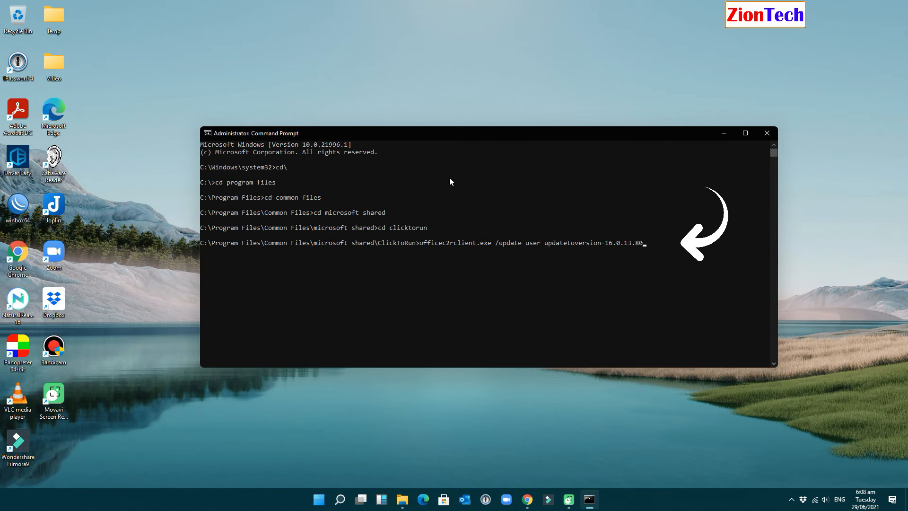
text(1.)
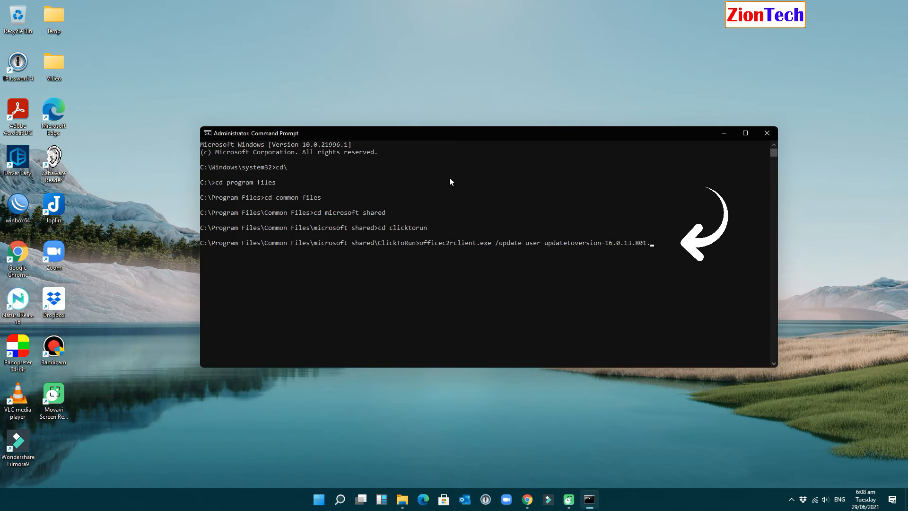
text(20266)
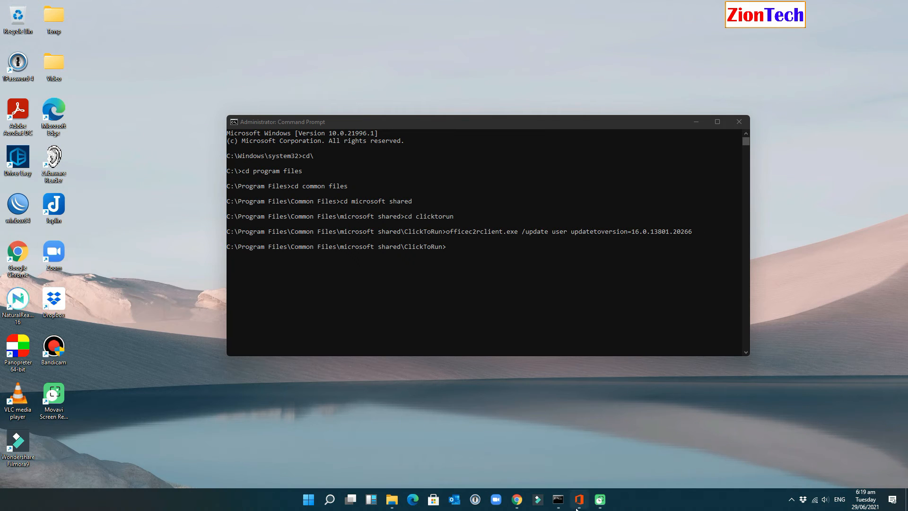
Watch the Office update download progress from the taskbar until it finishes.
click(578, 499)
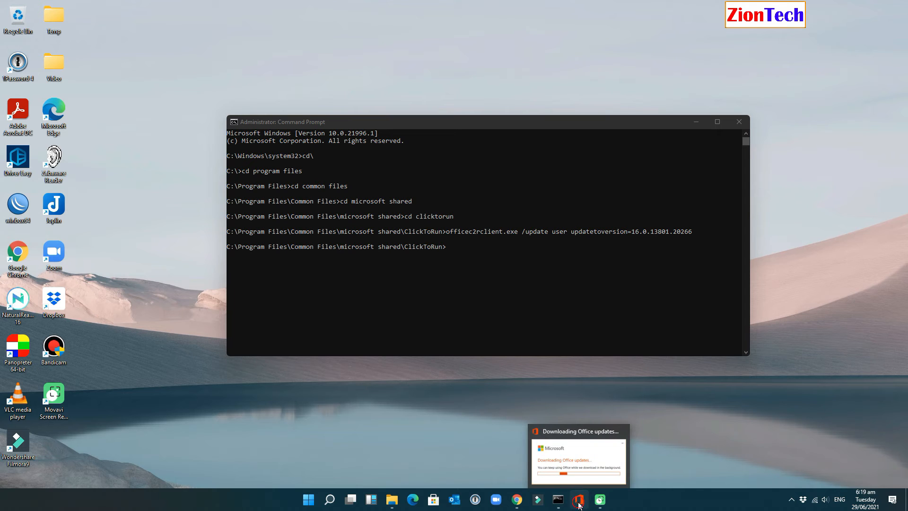
click(578, 499)
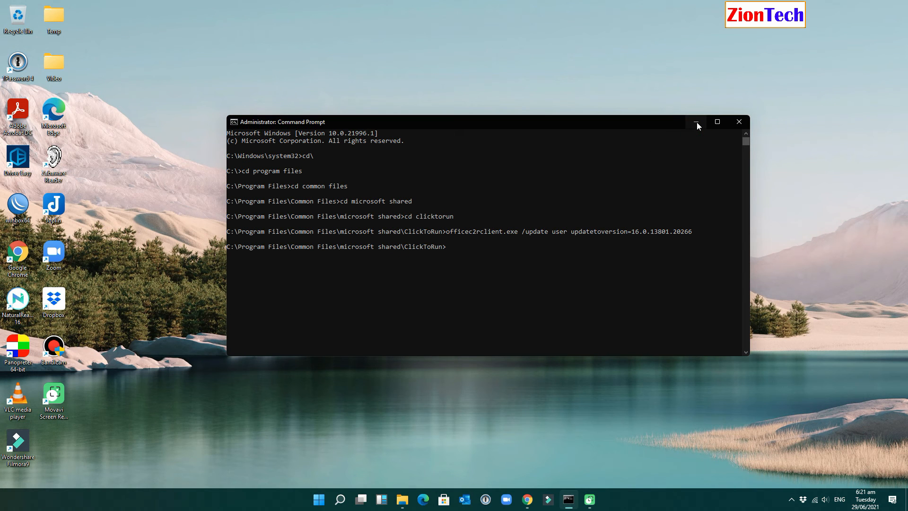
mouse_move(645, 195)
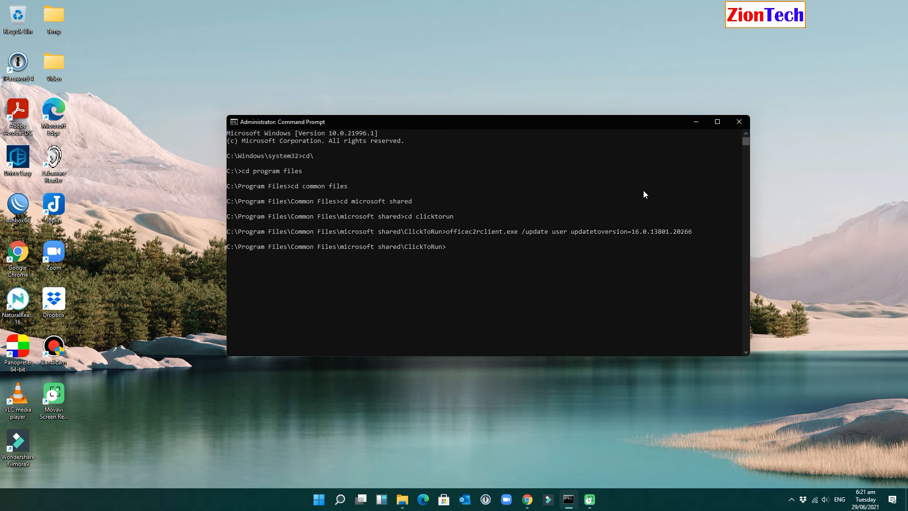
Exit and close Command Prompt, then search Windows for Word.
text(ex)
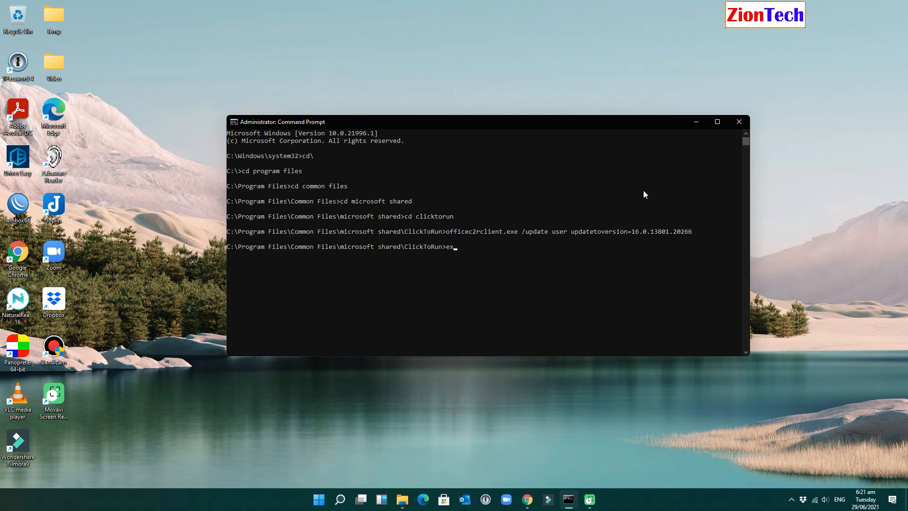
click(738, 121)
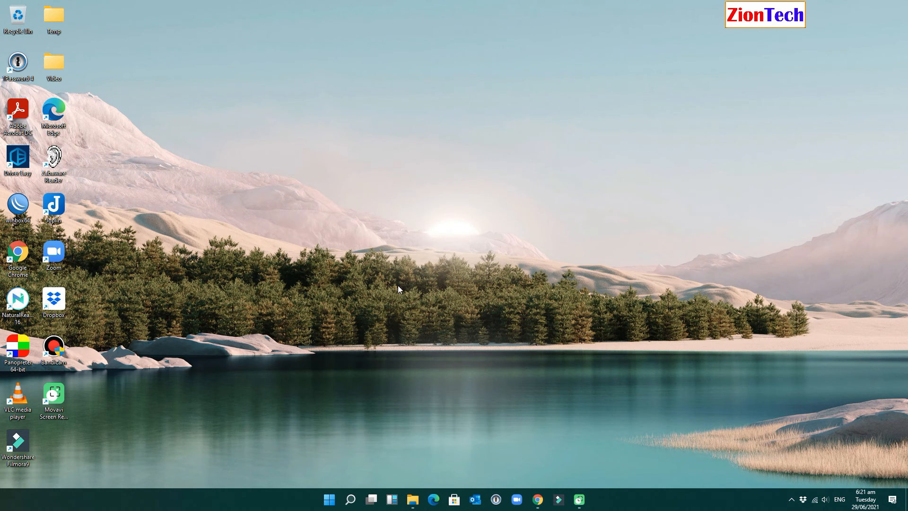
mouse_move(350, 500)
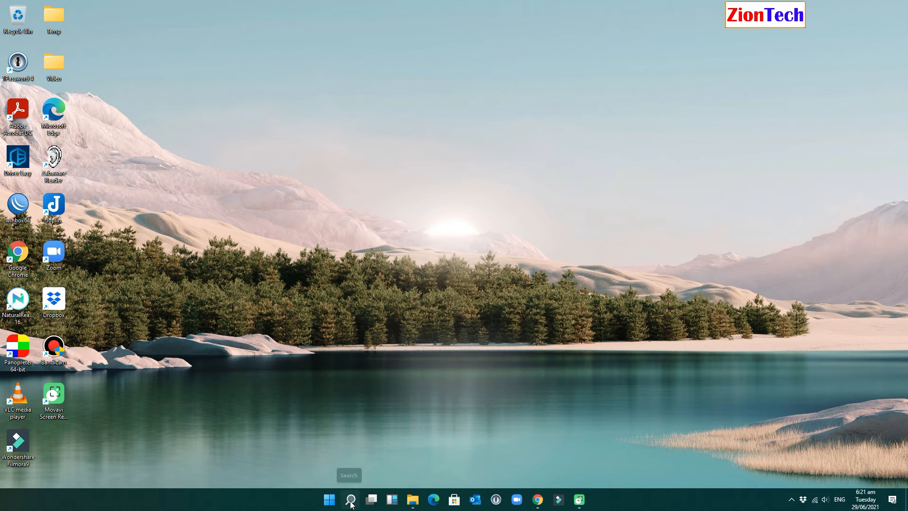
click(350, 499)
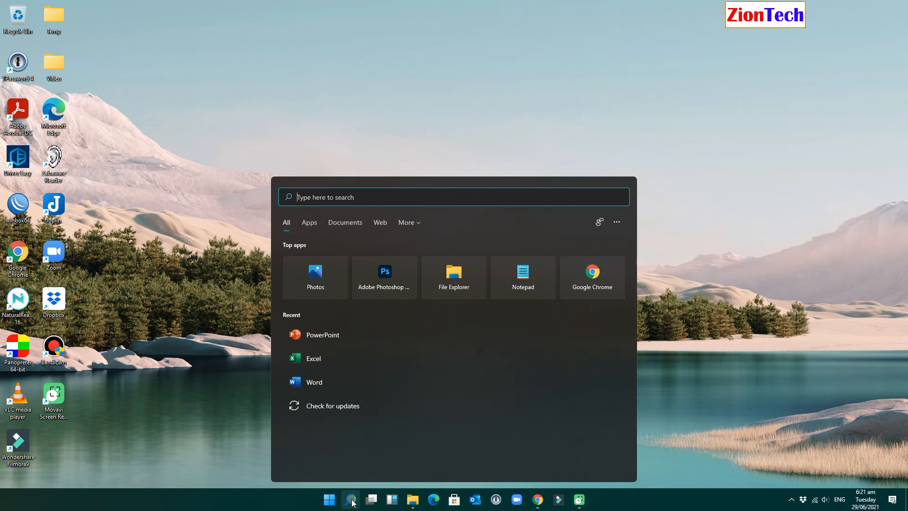
text(word)
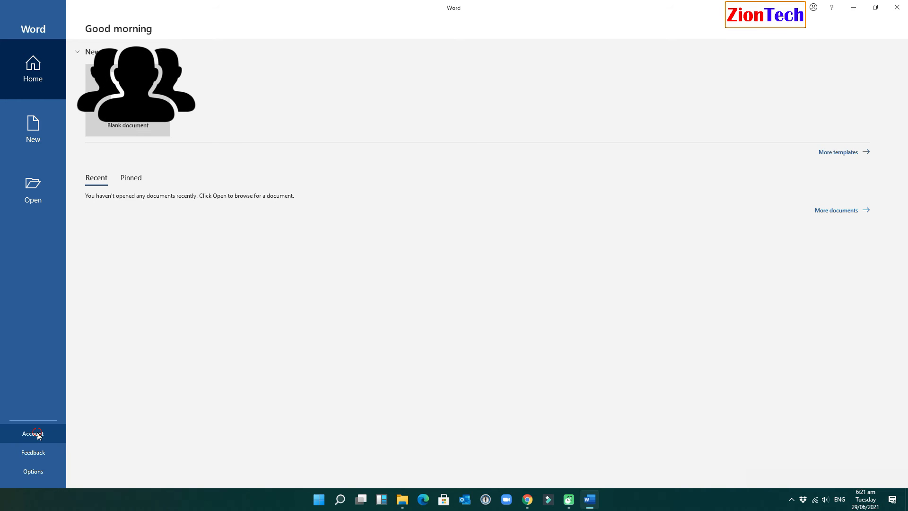
Disable Office updates from Update Options on Word's Account page.
click(34, 433)
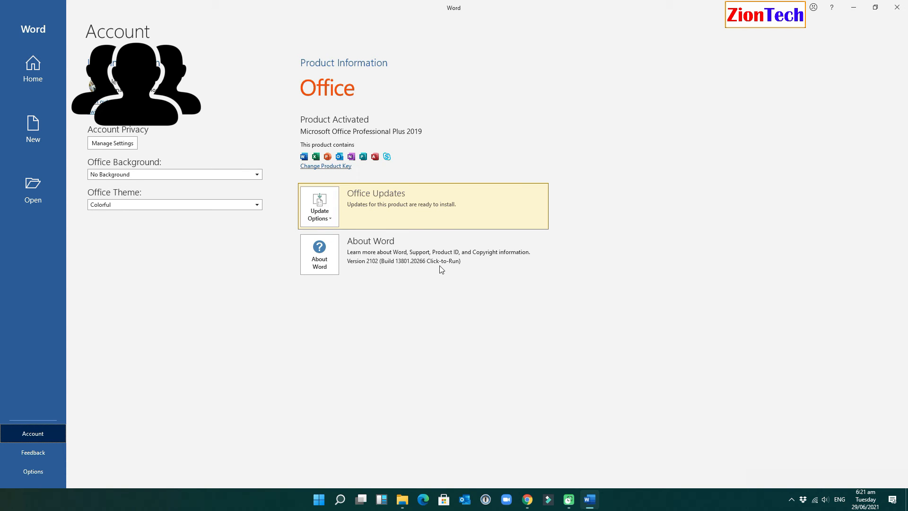
click(319, 206)
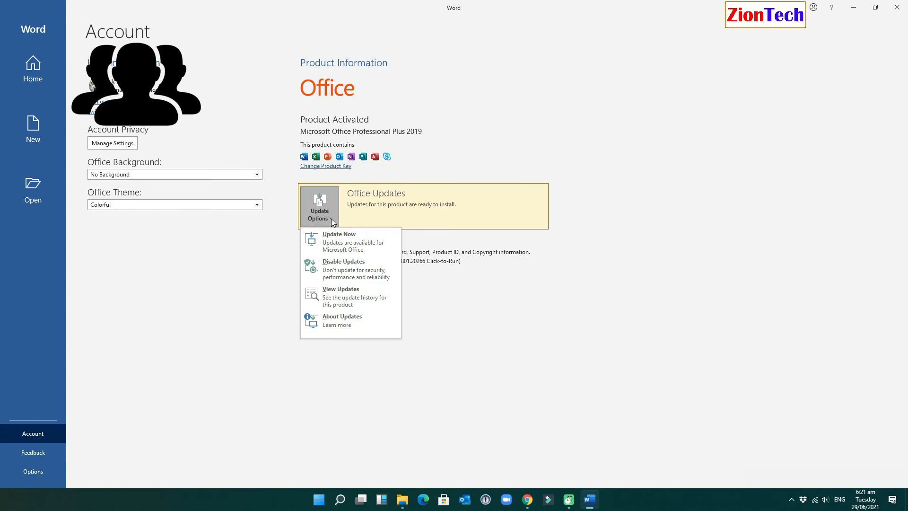
click(343, 261)
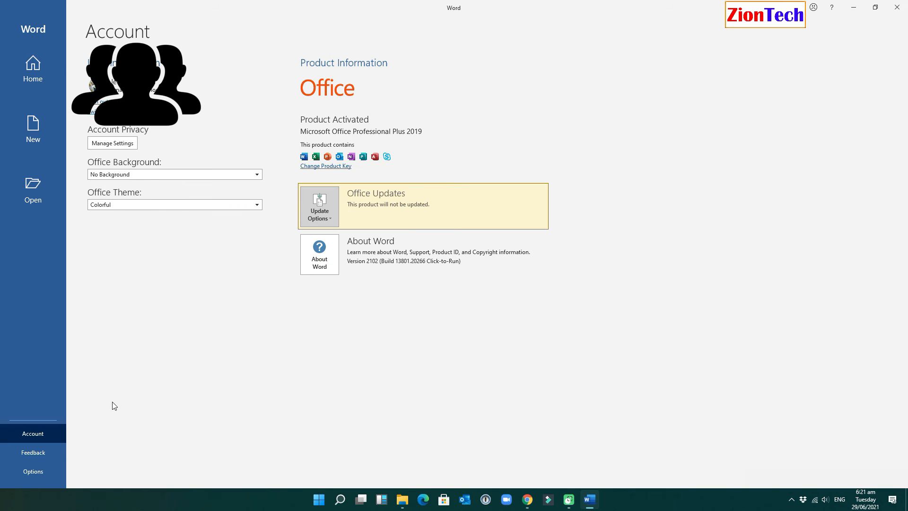
mouse_move(77, 461)
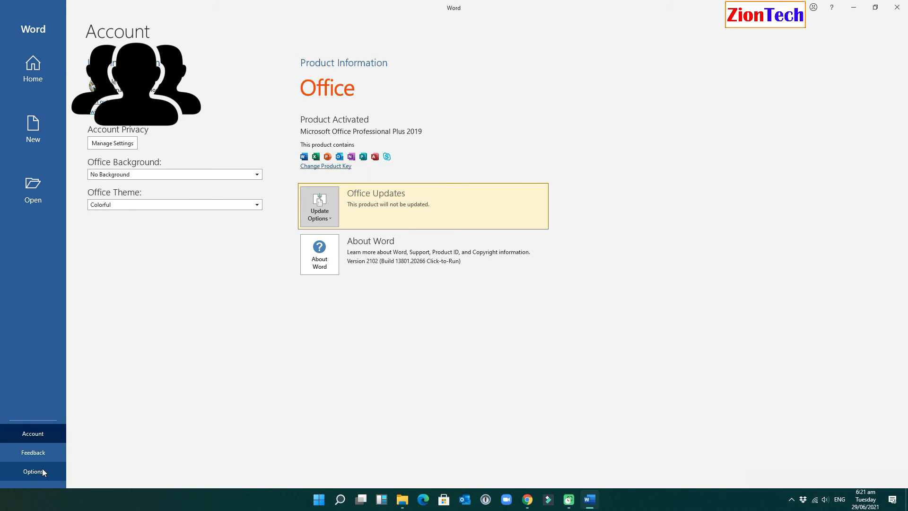
In Word Options > Privacy Settings, turn off all connected experiences and confirm.
click(33, 471)
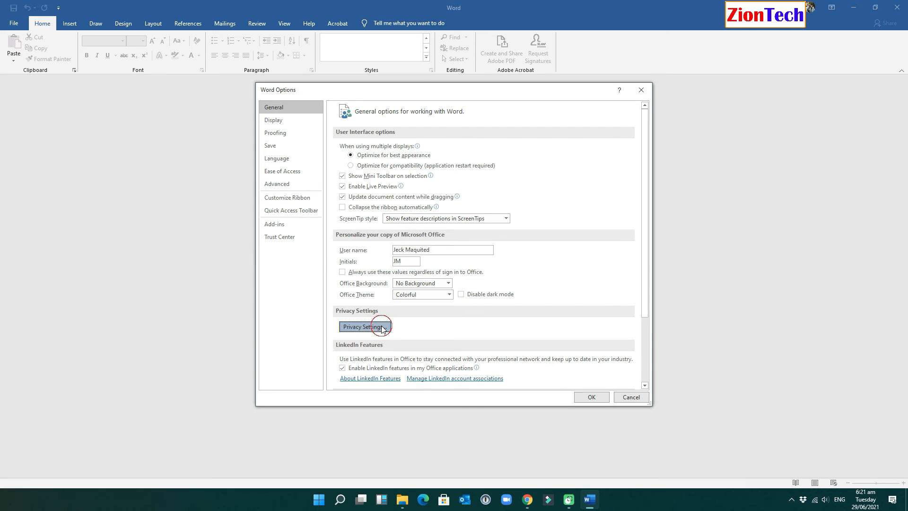
click(364, 326)
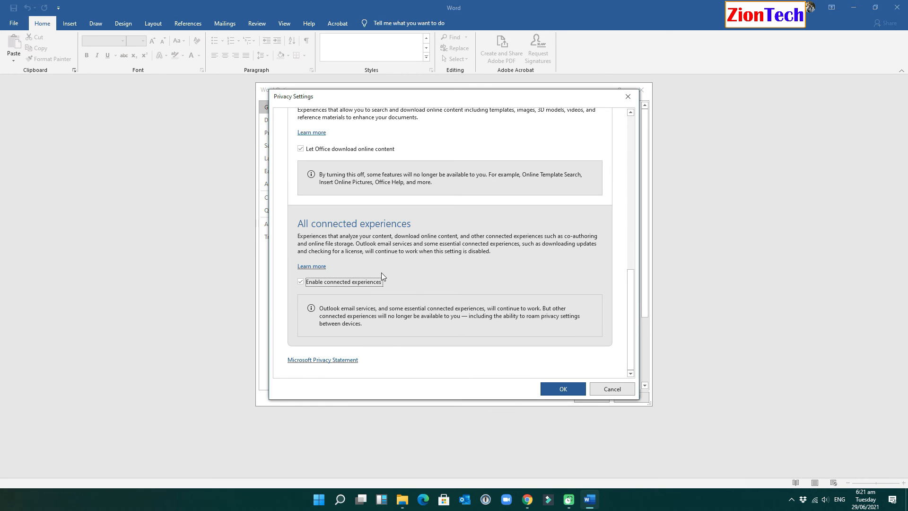
mouse_move(369, 294)
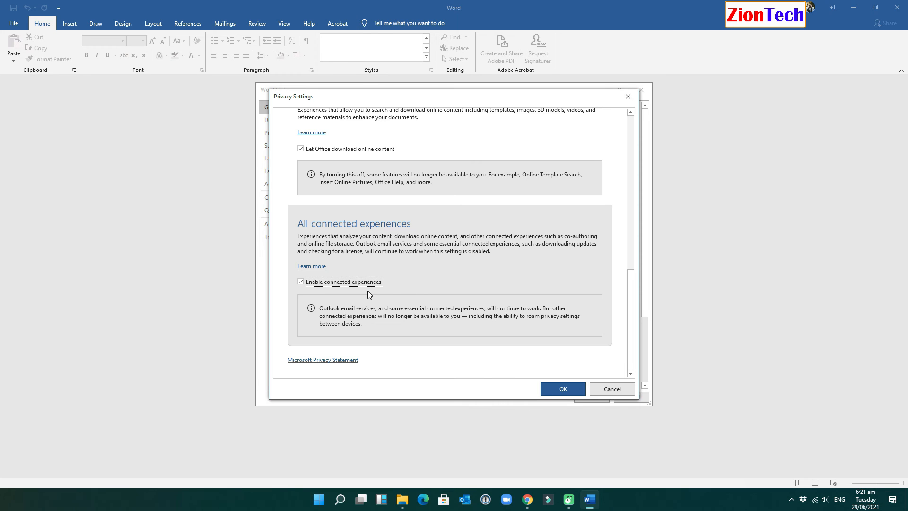
click(300, 282)
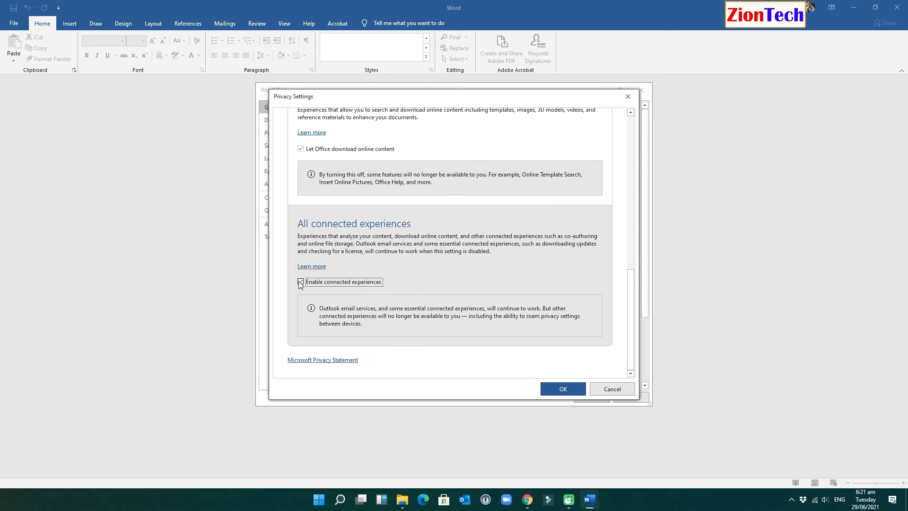
click(301, 282)
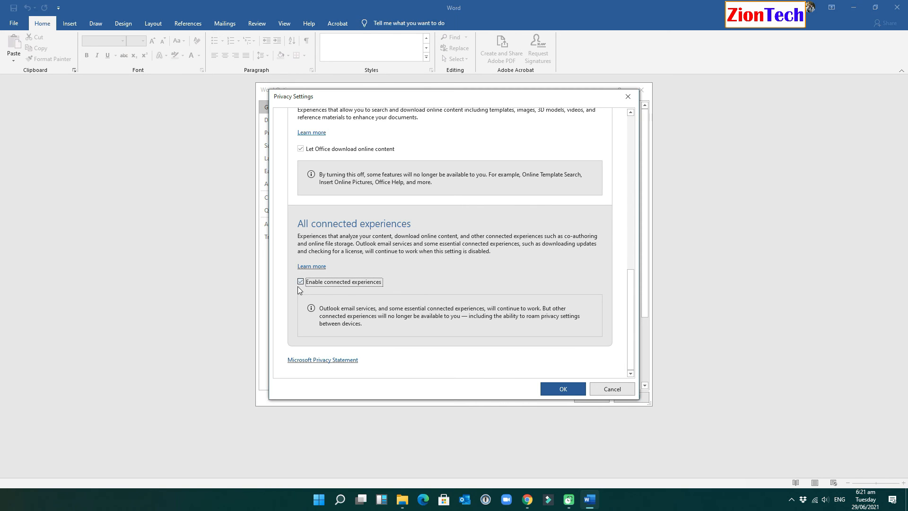
click(301, 281)
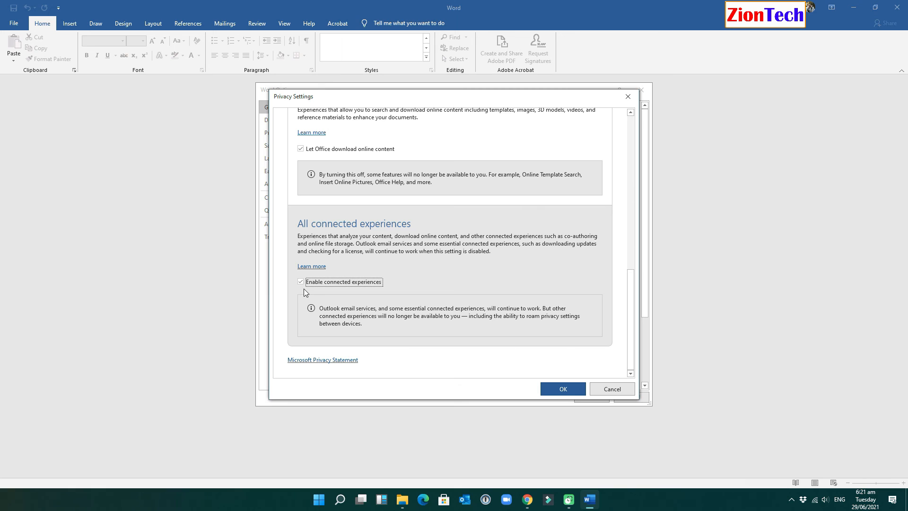
click(300, 281)
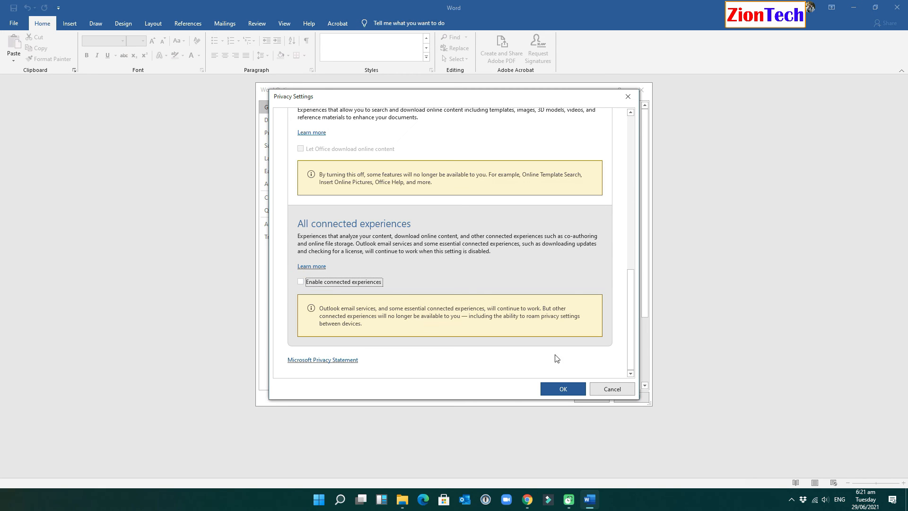
click(561, 389)
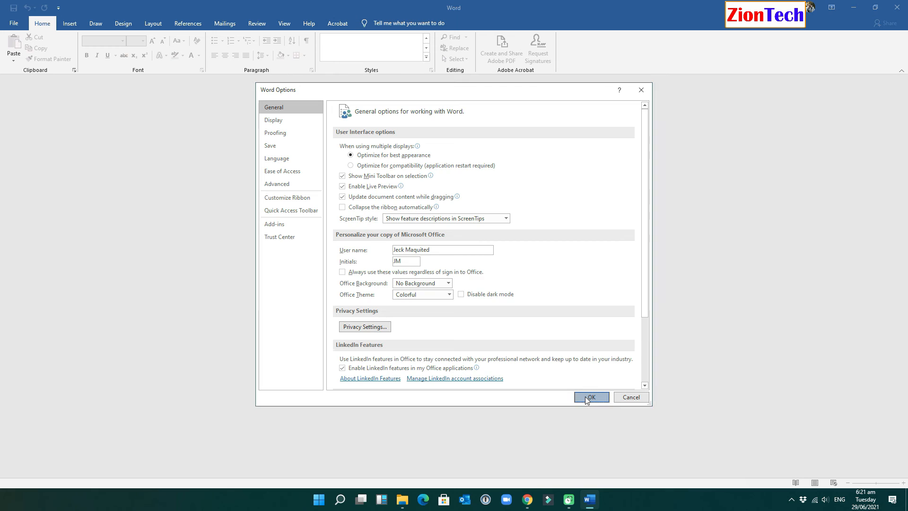
Save the Word options and start a new blank document.
click(591, 397)
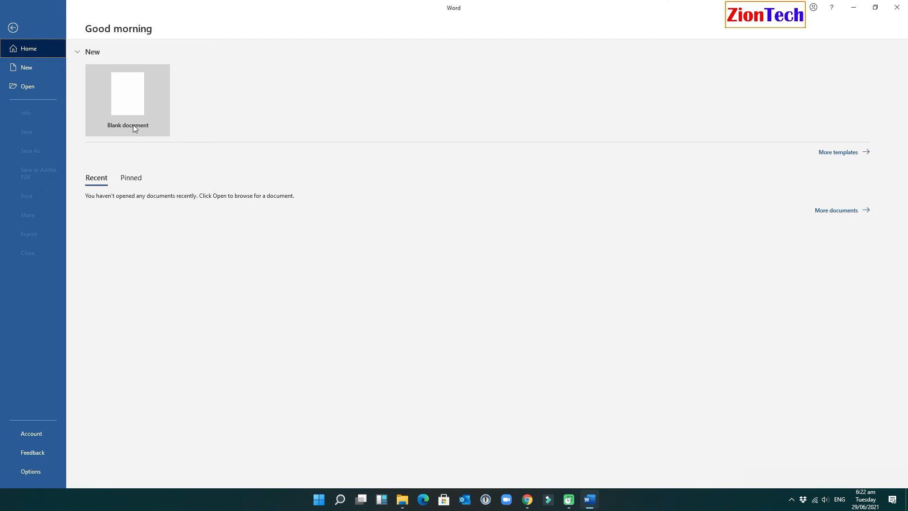
click(127, 94)
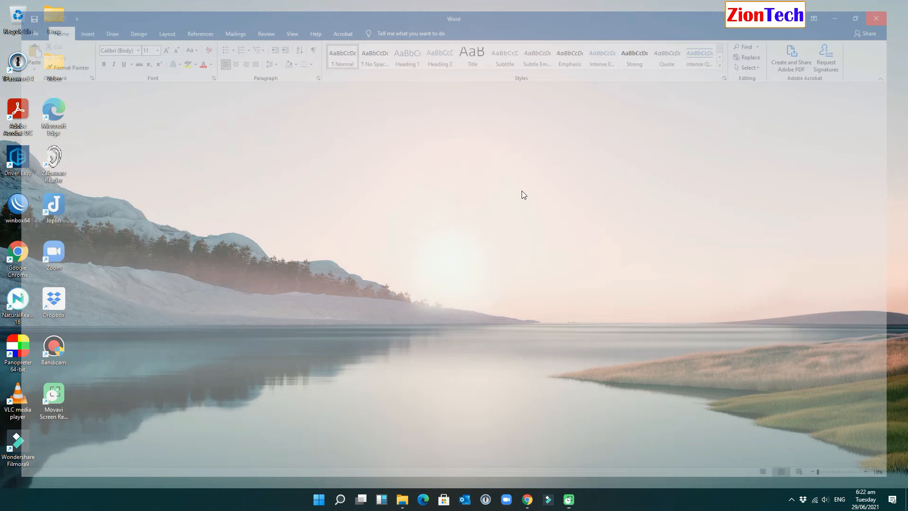
Search Windows for 'update' and open the Check for updates settings page.
click(349, 500)
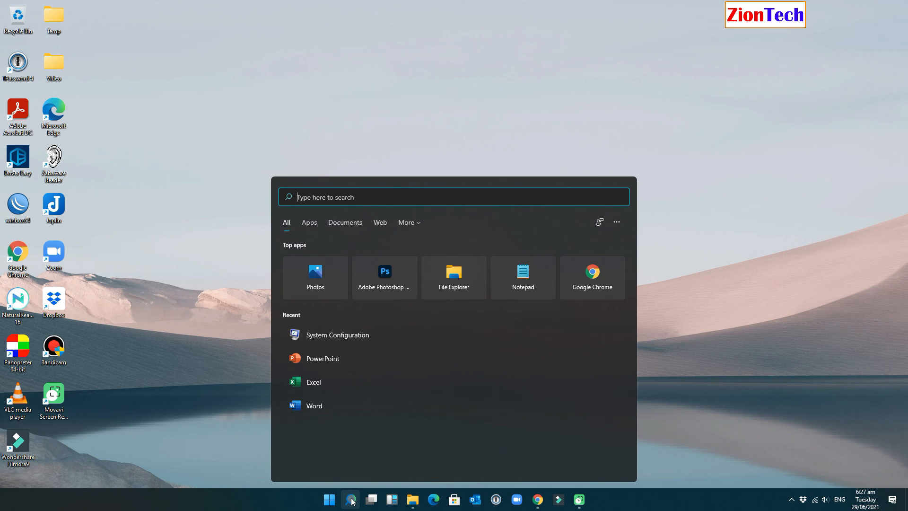
text(ud)
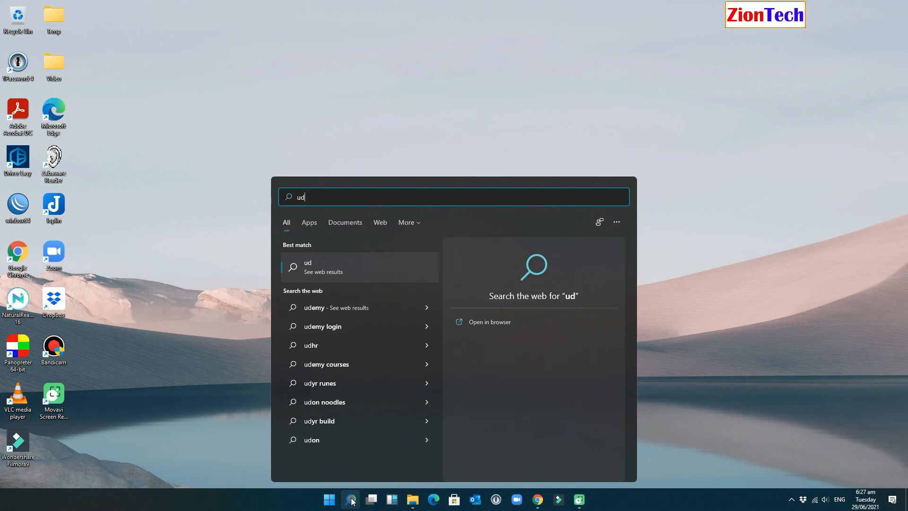
text(pdate)
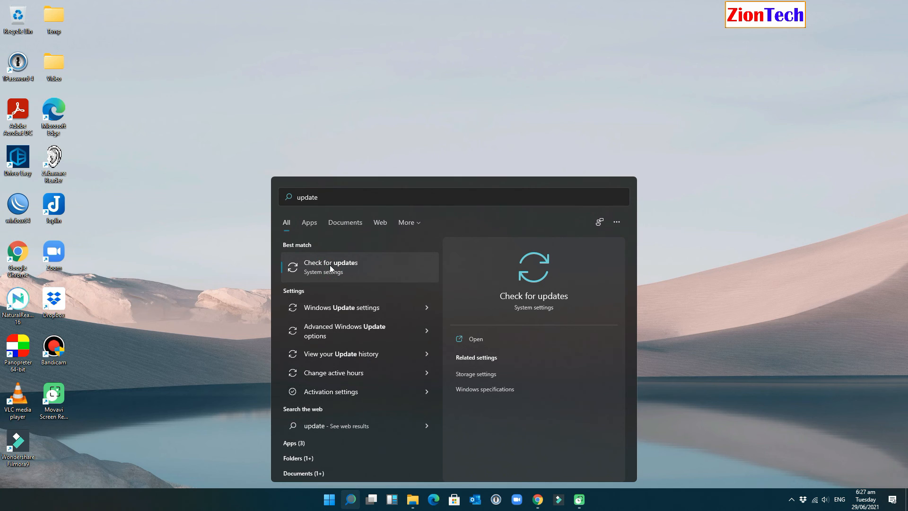
click(331, 267)
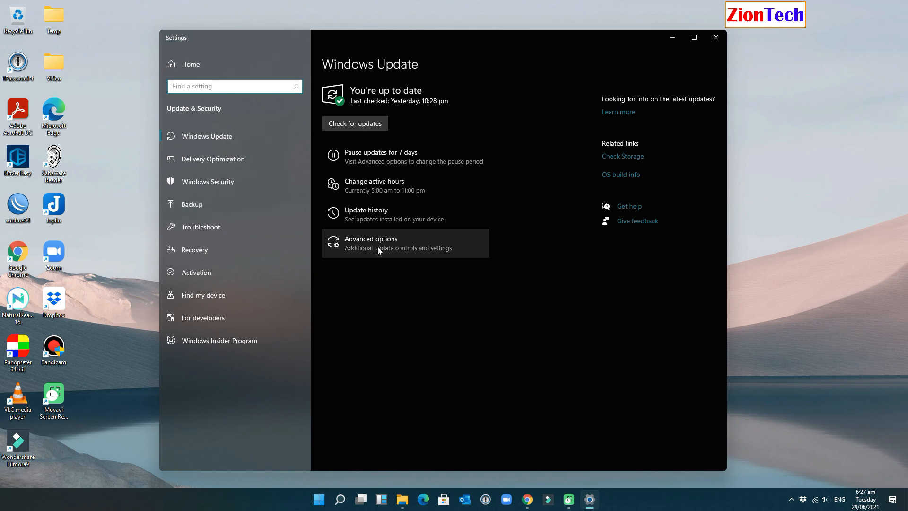
In Advanced options, switch off Receive updates for other Microsoft products.
click(370, 242)
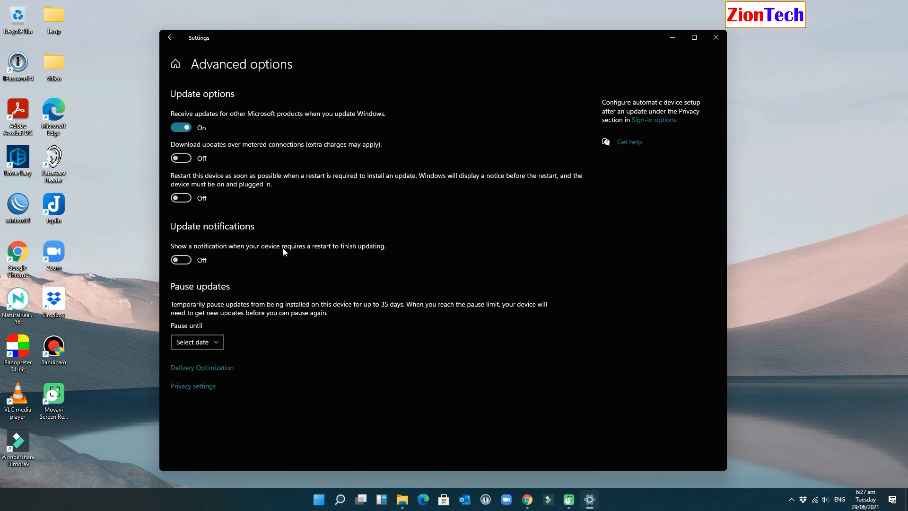
mouse_move(207, 120)
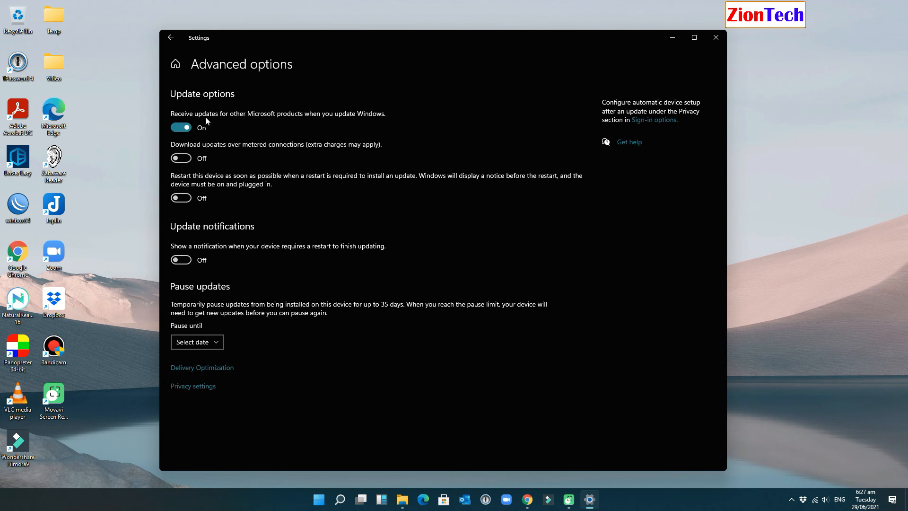
mouse_move(210, 145)
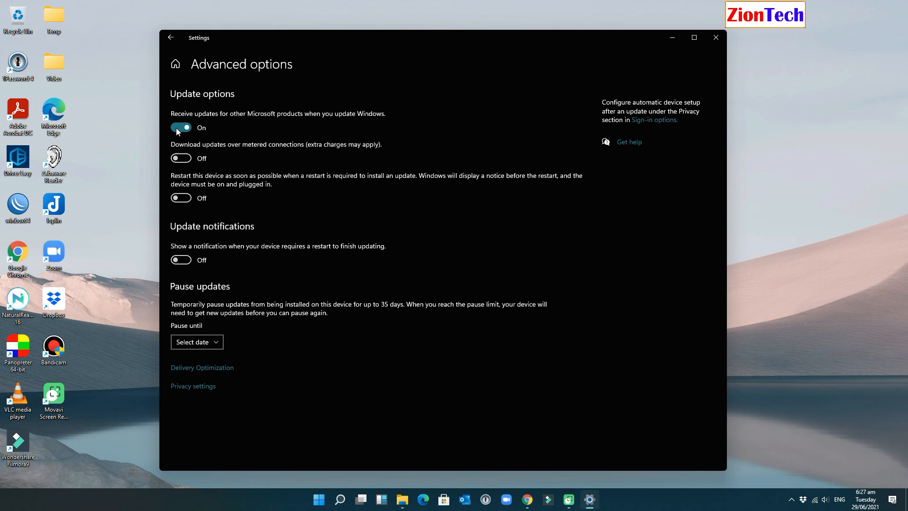
click(181, 128)
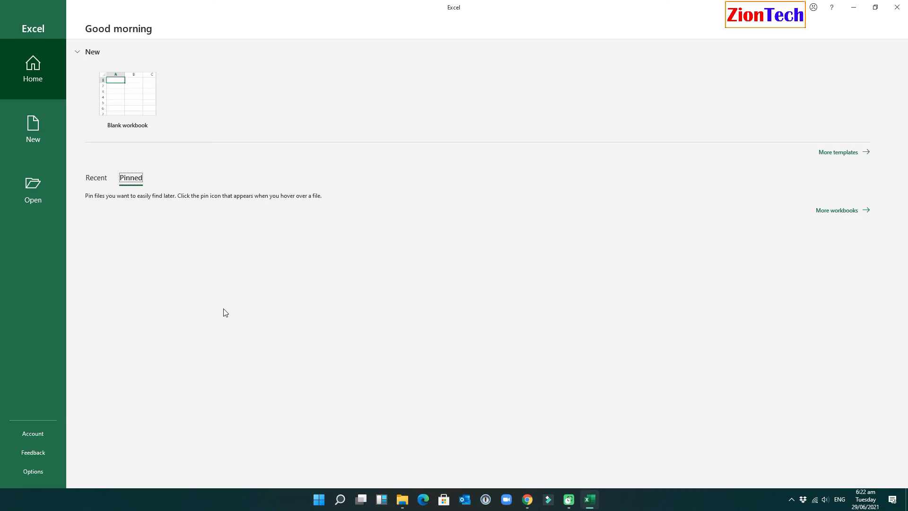
mouse_move(139, 107)
text(po)
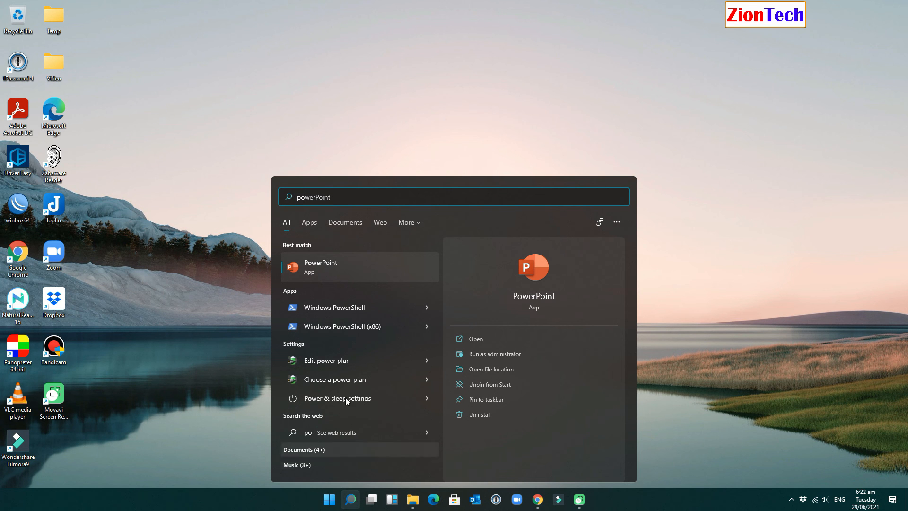
Launch PowerPoint from Windows Search and create a blank presentation.
click(320, 266)
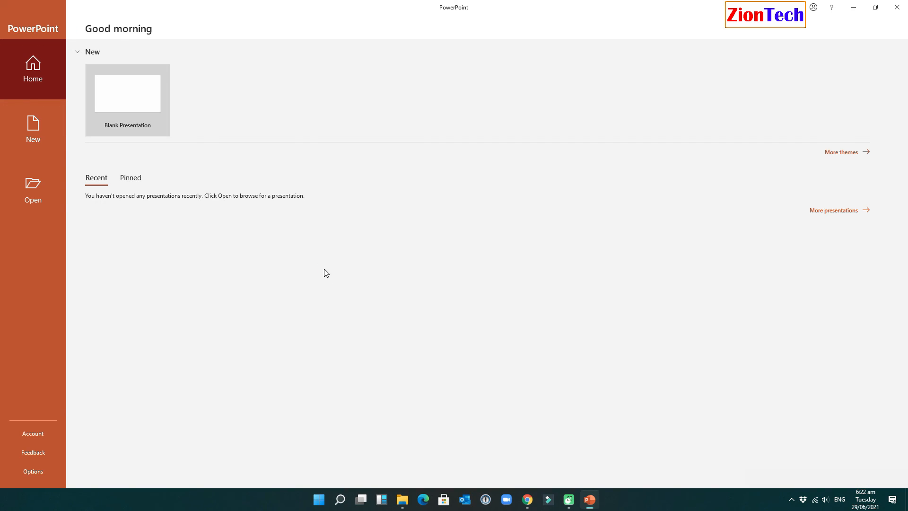
mouse_move(129, 99)
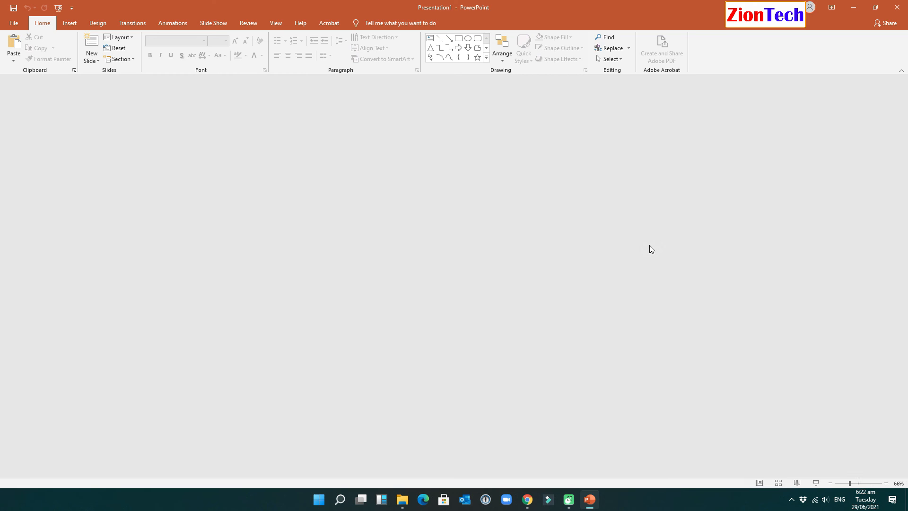
click(90, 49)
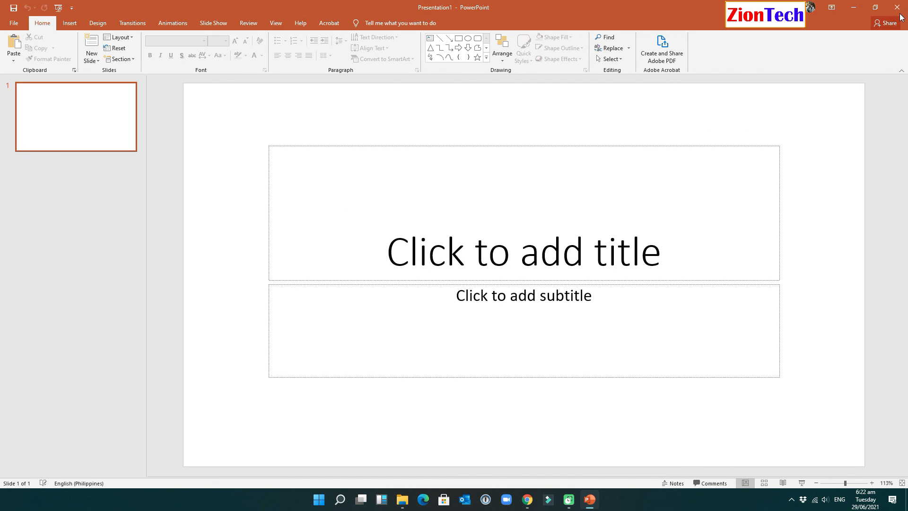